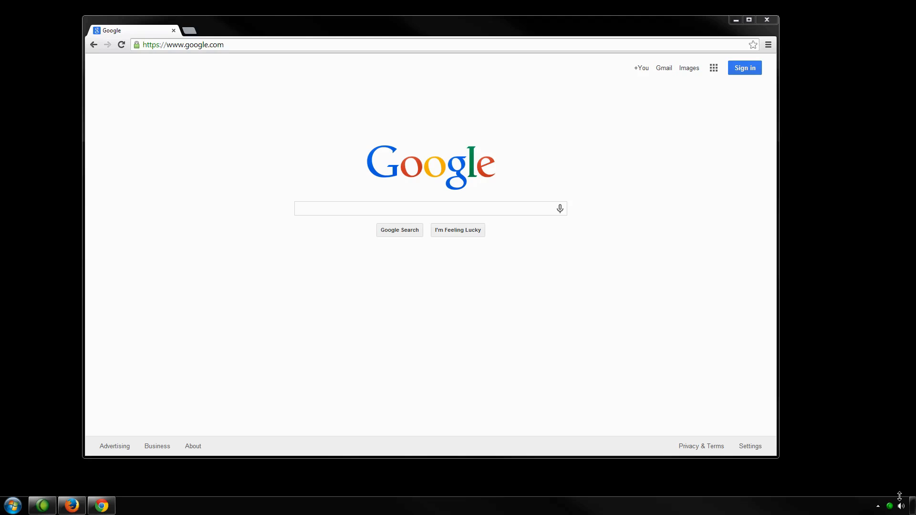
{"action": "mouse_move", "coordinate": [875, 484]}
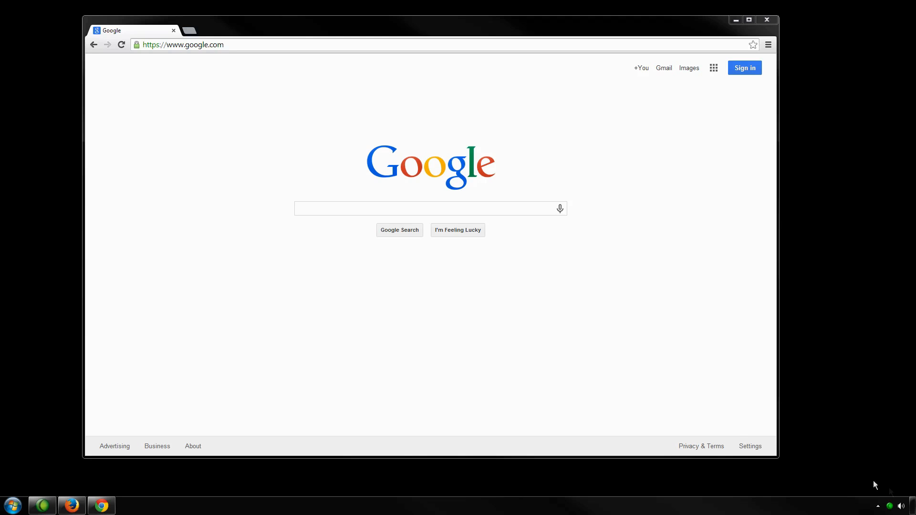
{"action": "mouse_move", "coordinate": [200, 61]}
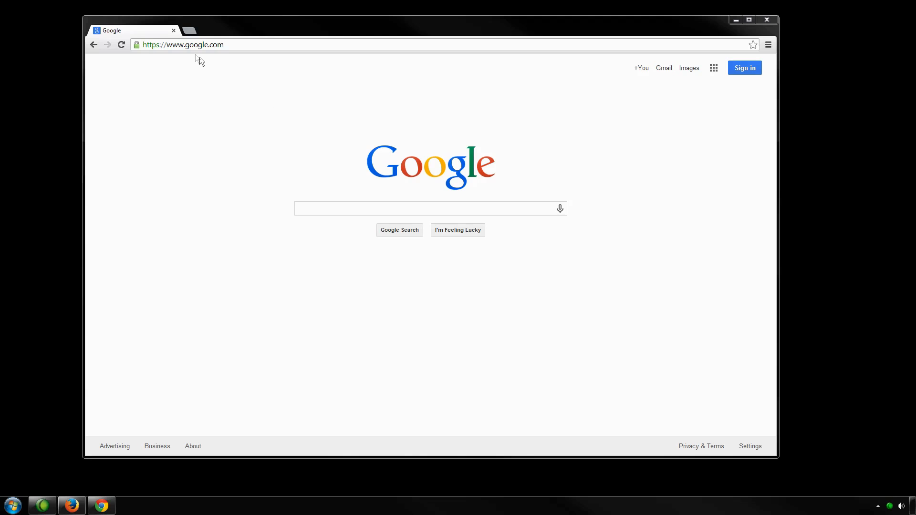
- Go to ionaudio.com, search 'video' and pick the Video 2 PC MKII suggestion to load its page
{"action": "left_click", "coordinate": [184, 45]}
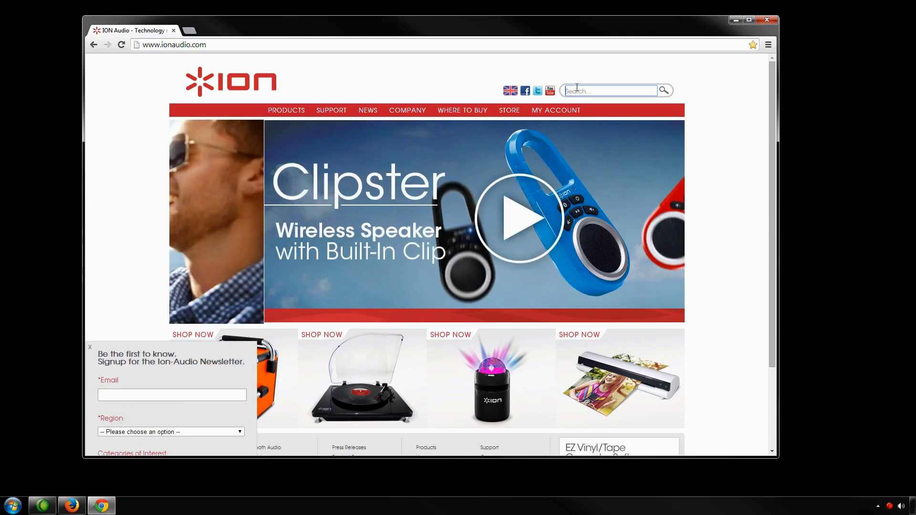
{"action": "left_click", "coordinate": [91, 347]}
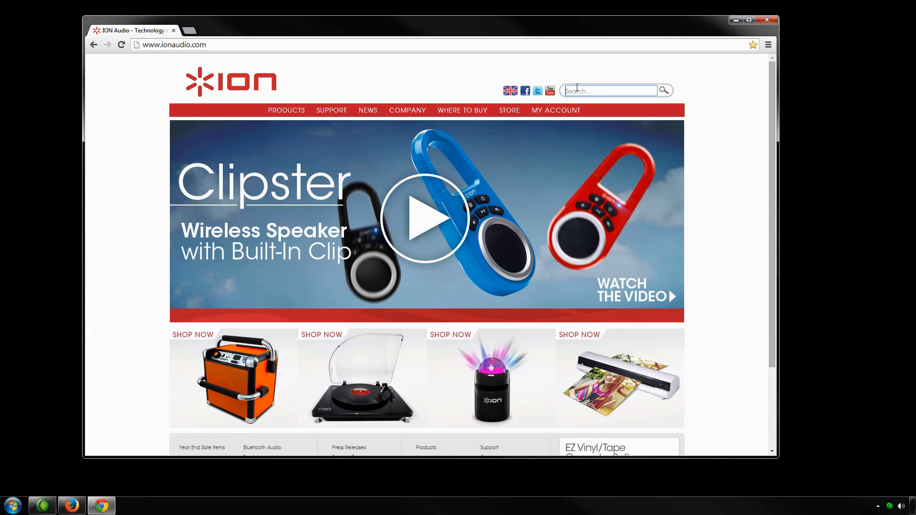
{"action": "type", "text": "video"}
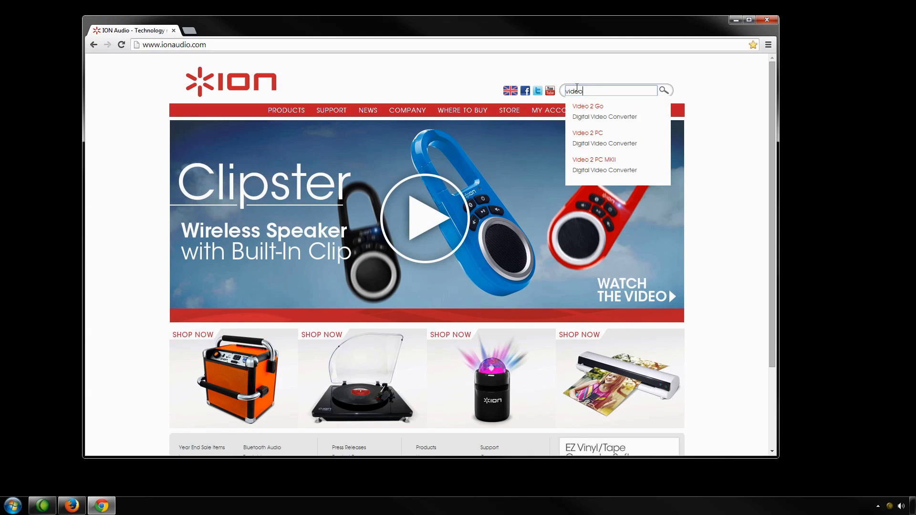
{"action": "left_click", "coordinate": [587, 106]}
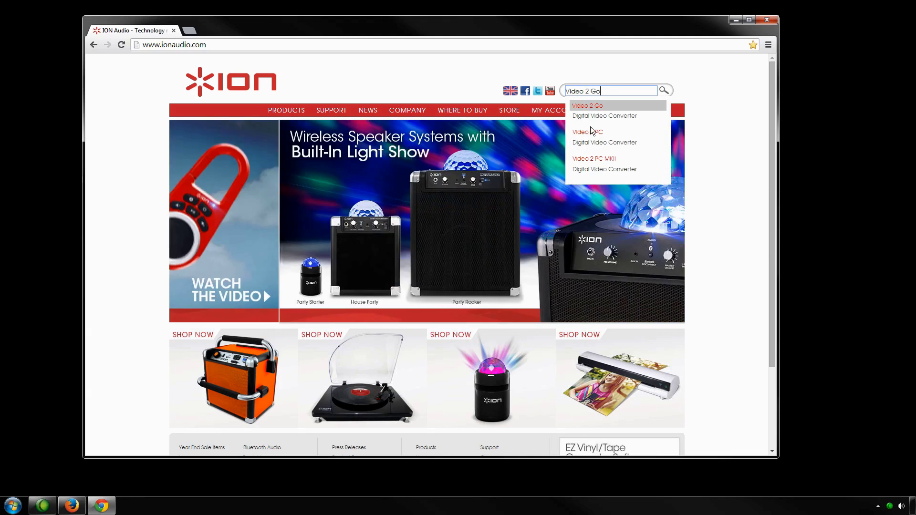
{"action": "left_click", "coordinate": [594, 158]}
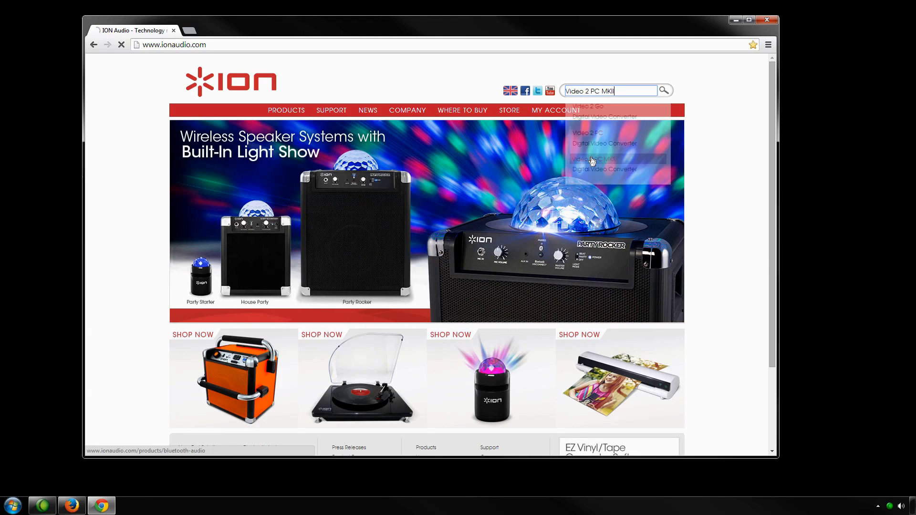
{"action": "left_click", "coordinate": [593, 159]}
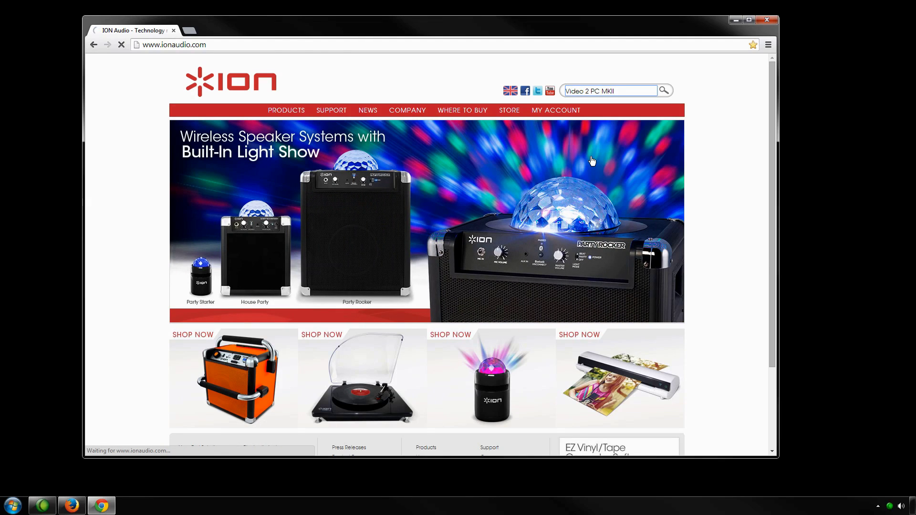
- Scroll to Documents & Downloads and download the 25MB Drivers package
{"action": "left_click", "coordinate": [663, 91]}
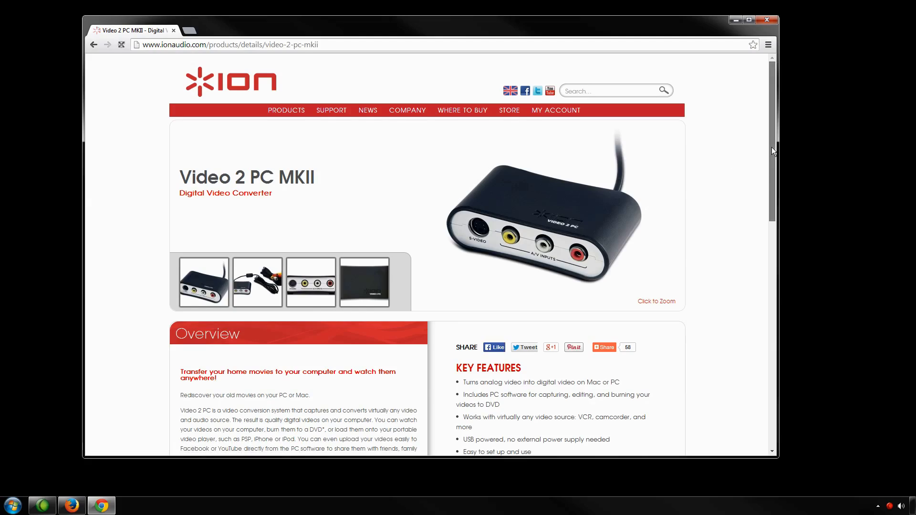
{"action": "scroll", "scroll_direction": "down", "scroll_amount": 3}
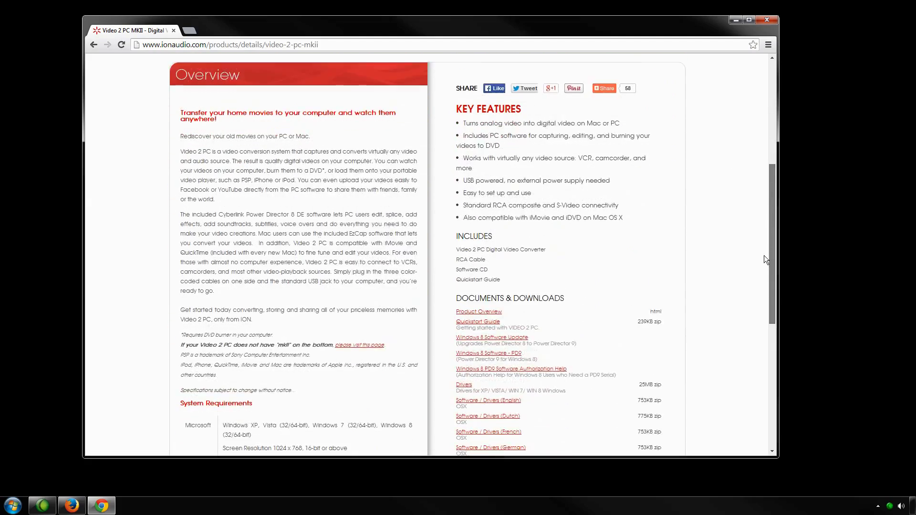
{"action": "scroll", "scroll_direction": "down", "scroll_amount": 3}
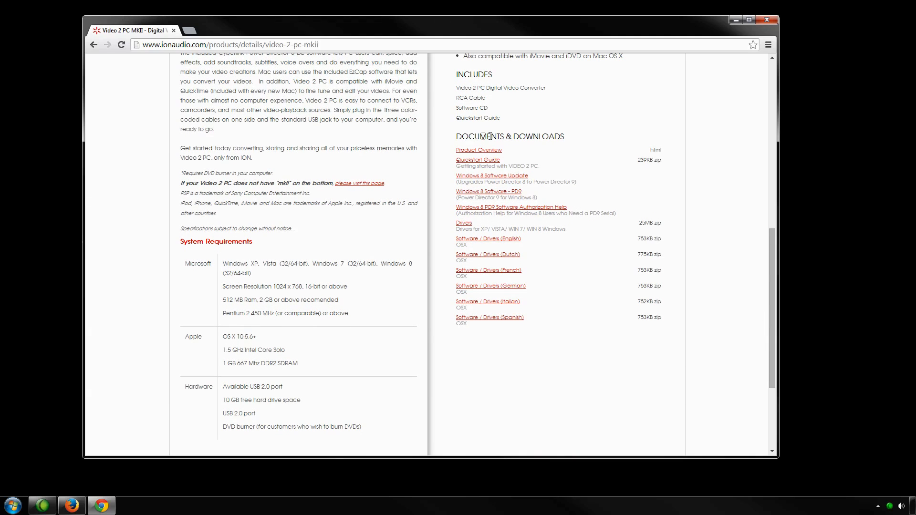
{"action": "mouse_move", "coordinate": [566, 140]}
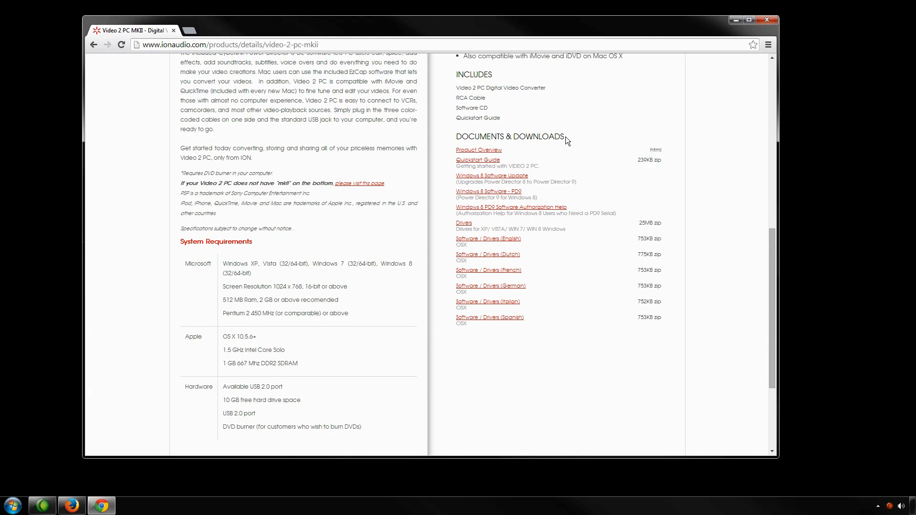
{"action": "mouse_move", "coordinate": [490, 227]}
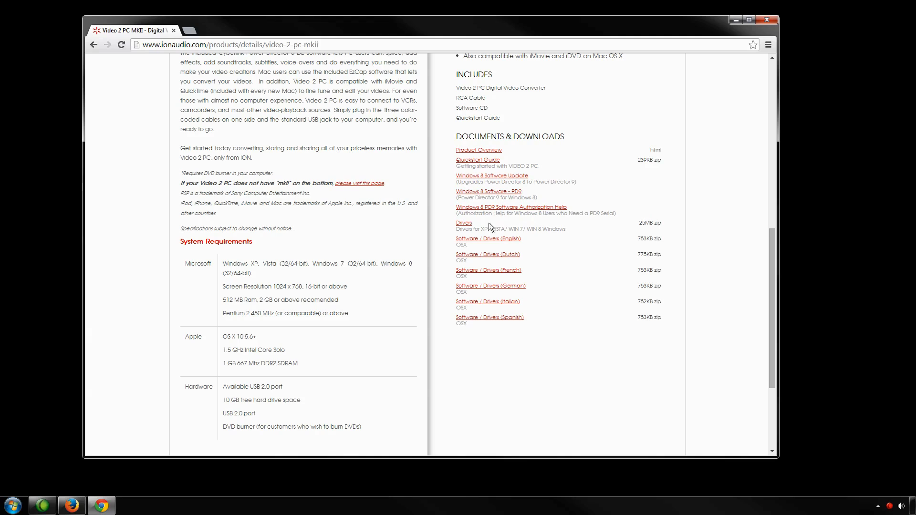
{"action": "left_click", "coordinate": [464, 223]}
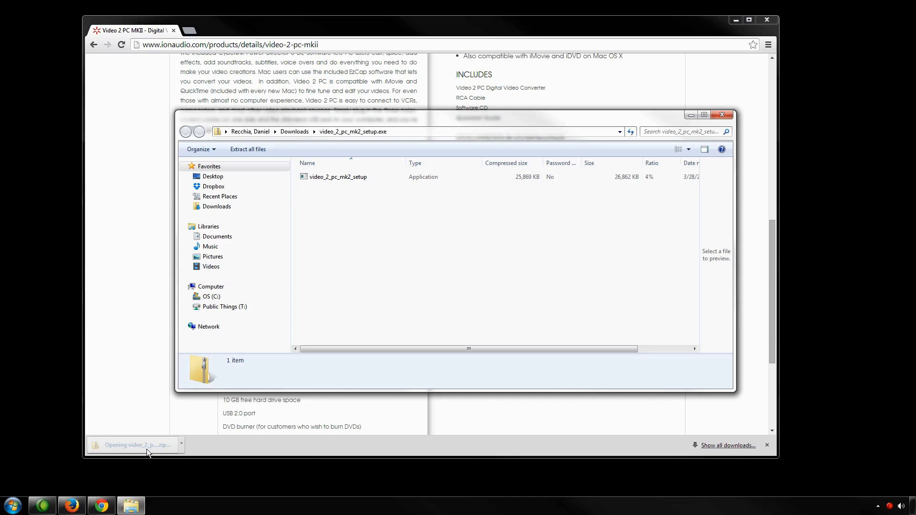
{"action": "mouse_move", "coordinate": [319, 203]}
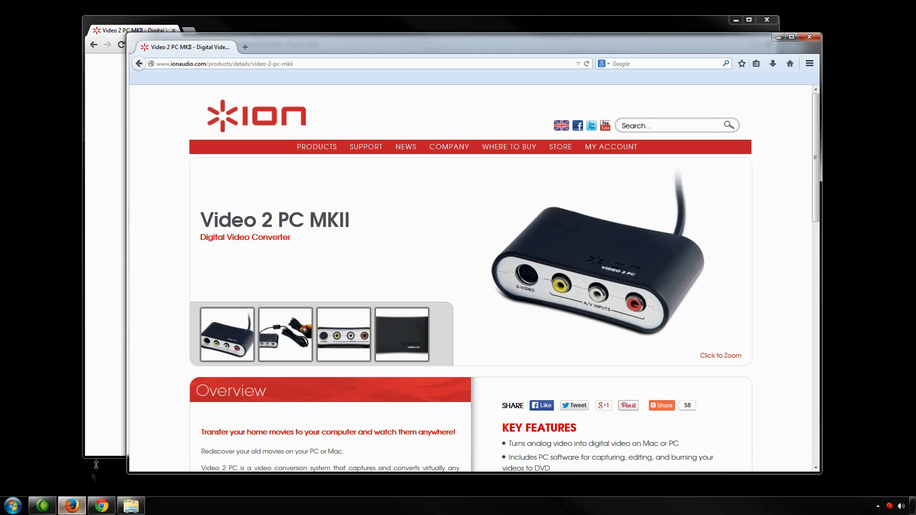
{"action": "mouse_move", "coordinate": [445, 218]}
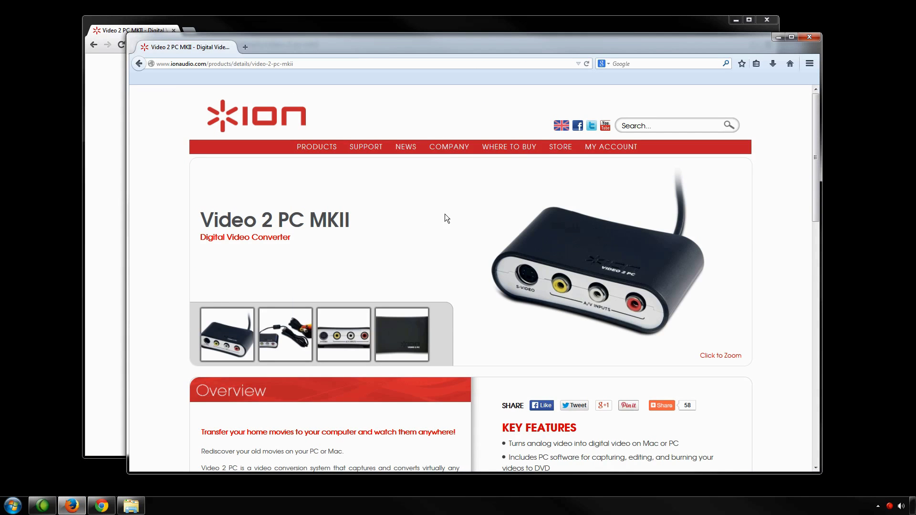
{"action": "mouse_move", "coordinate": [702, 182]}
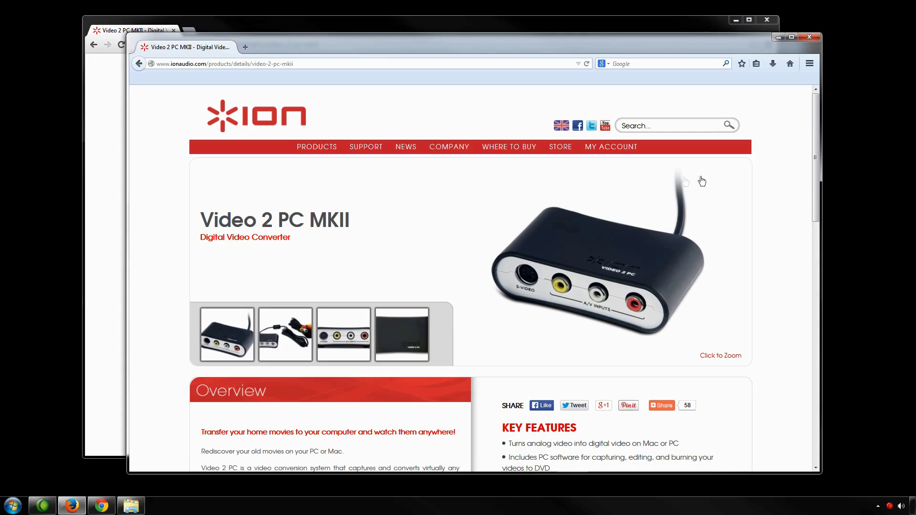
- Scroll the product page down to the Documents & Downloads section with the Drivers package
{"action": "scroll", "scroll_direction": "down", "scroll_amount": 3}
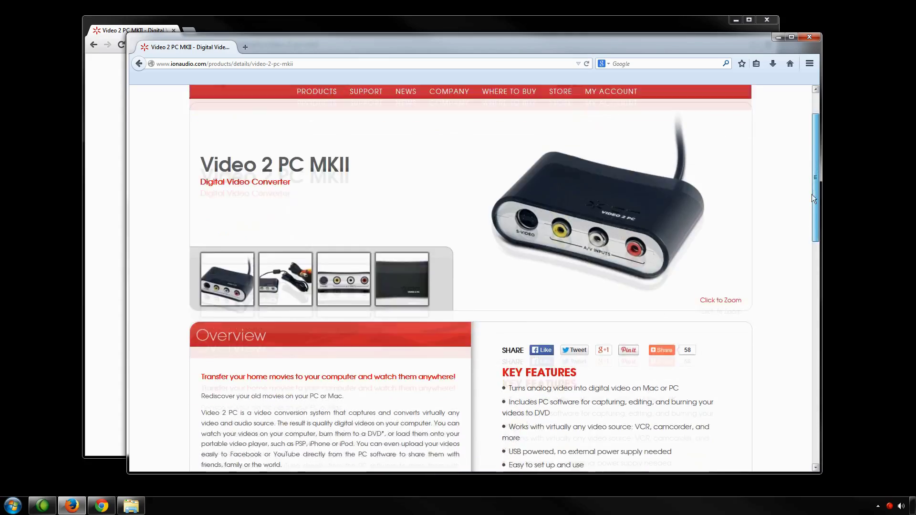
{"action": "scroll", "scroll_direction": "down", "scroll_amount": 3}
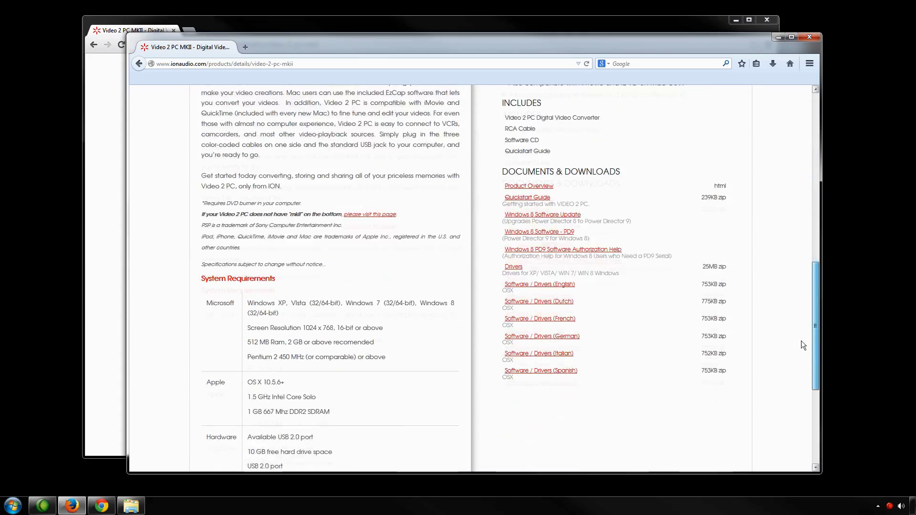
{"action": "scroll", "scroll_direction": "down", "scroll_amount": 3}
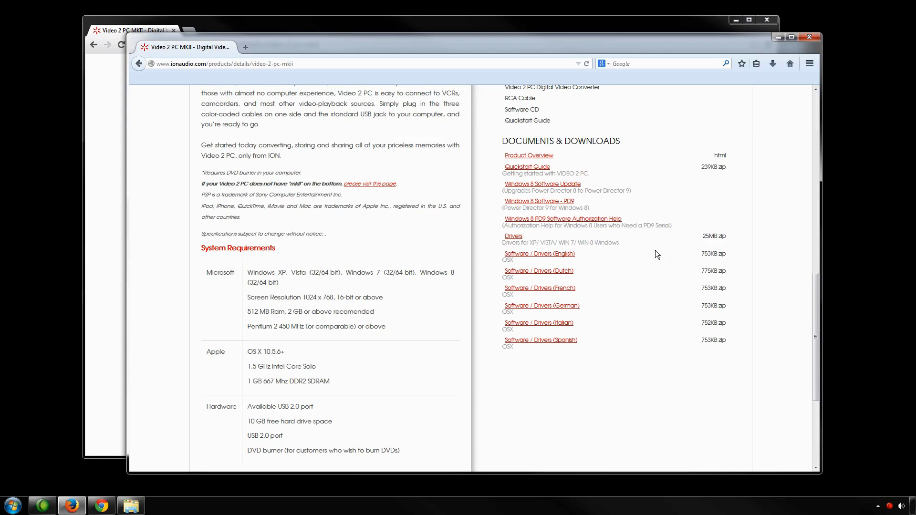
{"action": "mouse_move", "coordinate": [514, 236]}
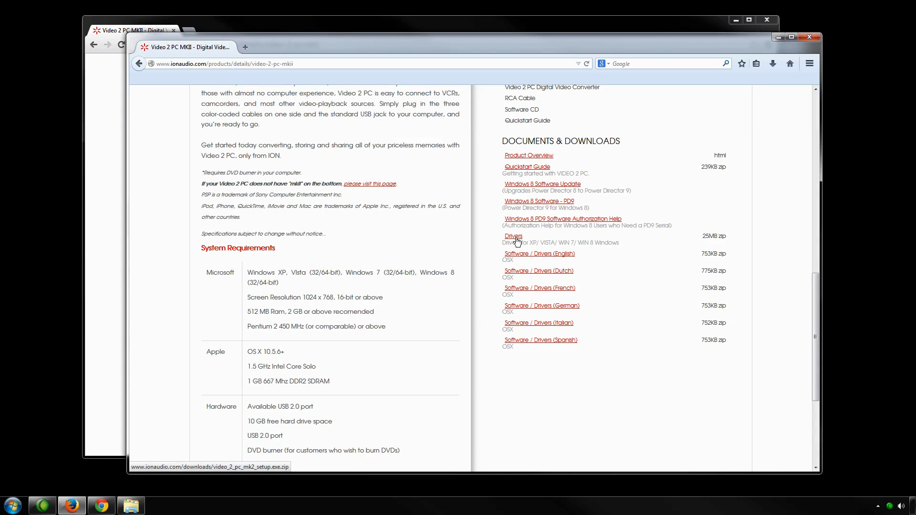
- Download the Drivers archive video_2_pc_mk2_setup.exe.zip and open it with Windows Explorer
{"action": "left_click", "coordinate": [513, 236]}
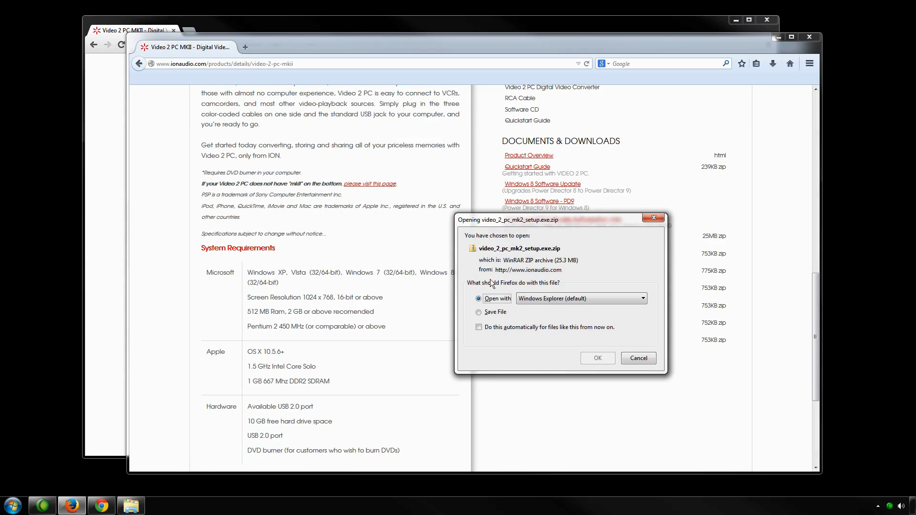
{"action": "mouse_move", "coordinate": [583, 337]}
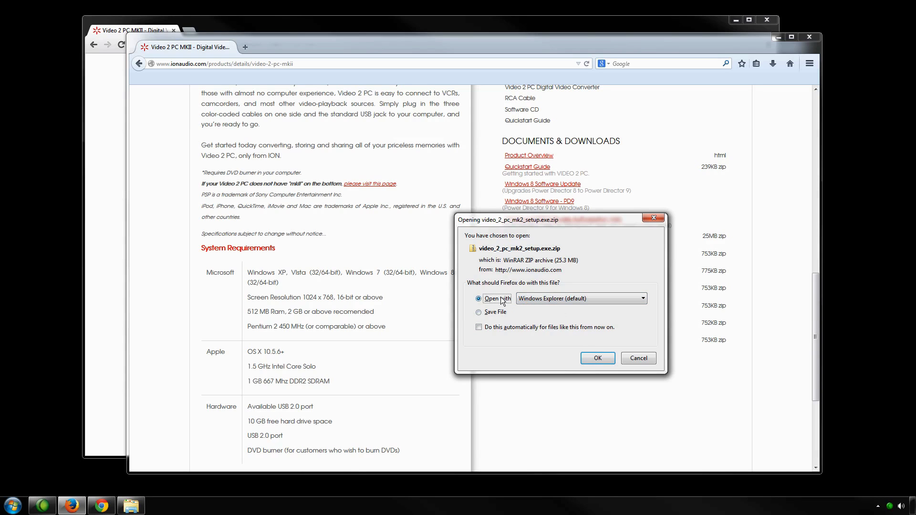
{"action": "mouse_move", "coordinate": [598, 358]}
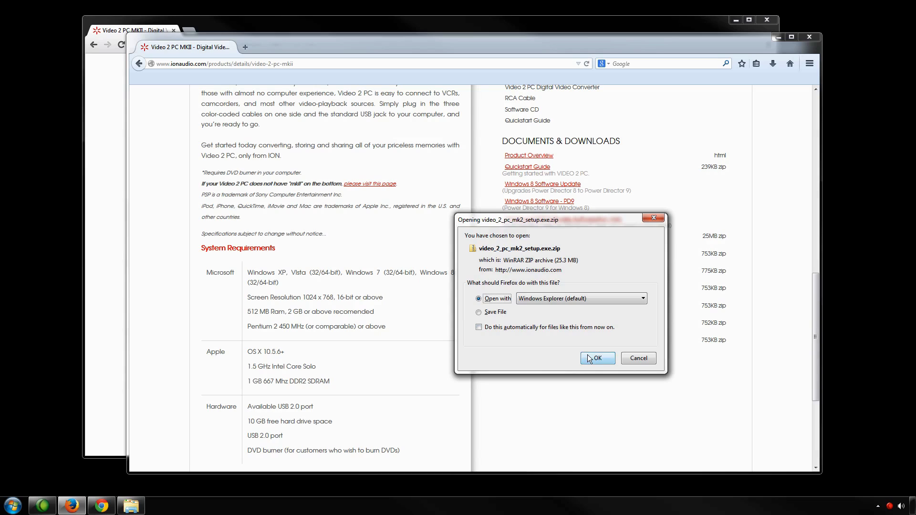
{"action": "left_click", "coordinate": [597, 358]}
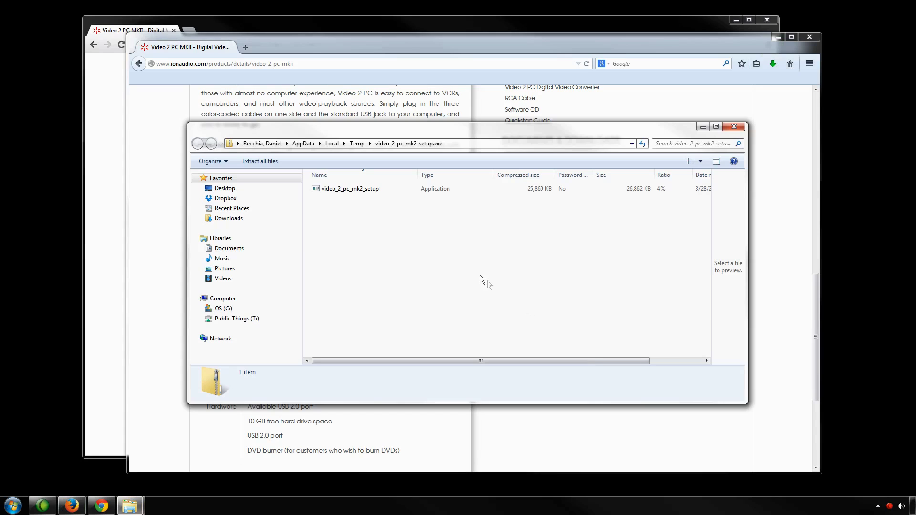
{"action": "mouse_move", "coordinate": [358, 211]}
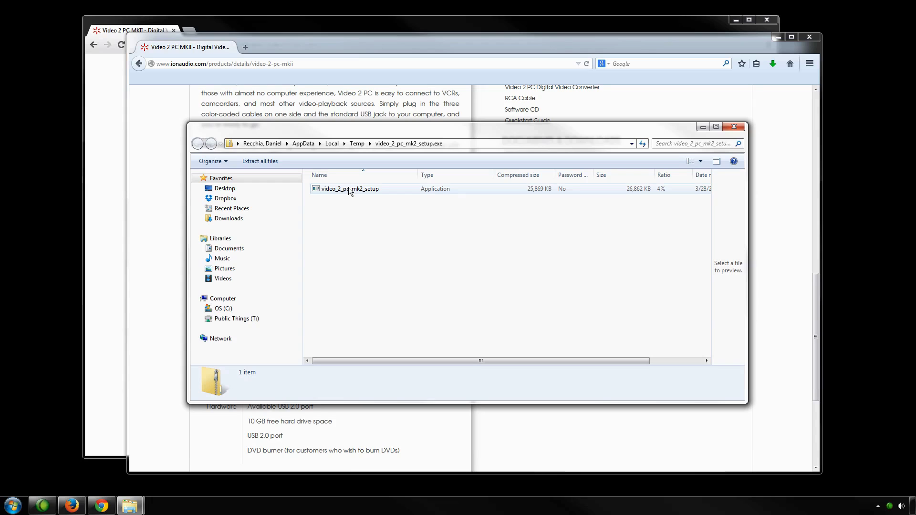
- Launch video_2_pc_mk2_setup from the archive and approve the unverified-publisher security warning
{"action": "left_click", "coordinate": [350, 189]}
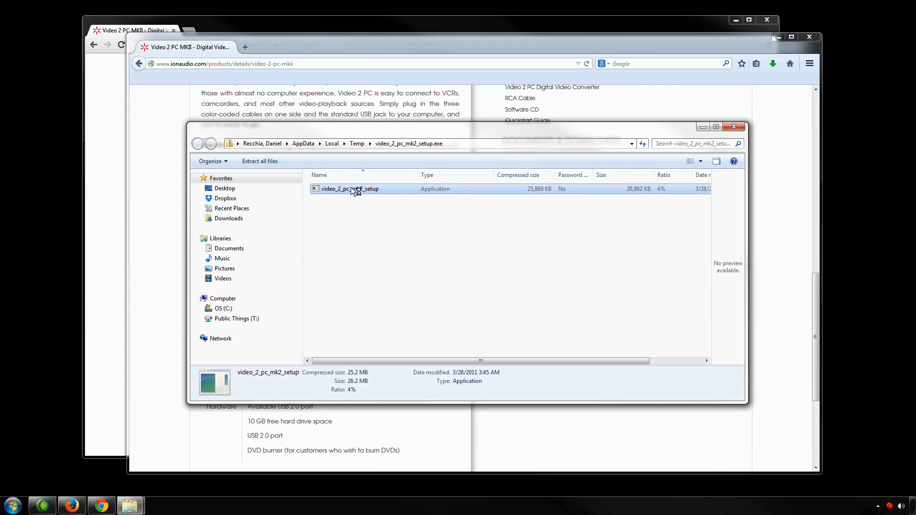
{"action": "double_click", "coordinate": [349, 188]}
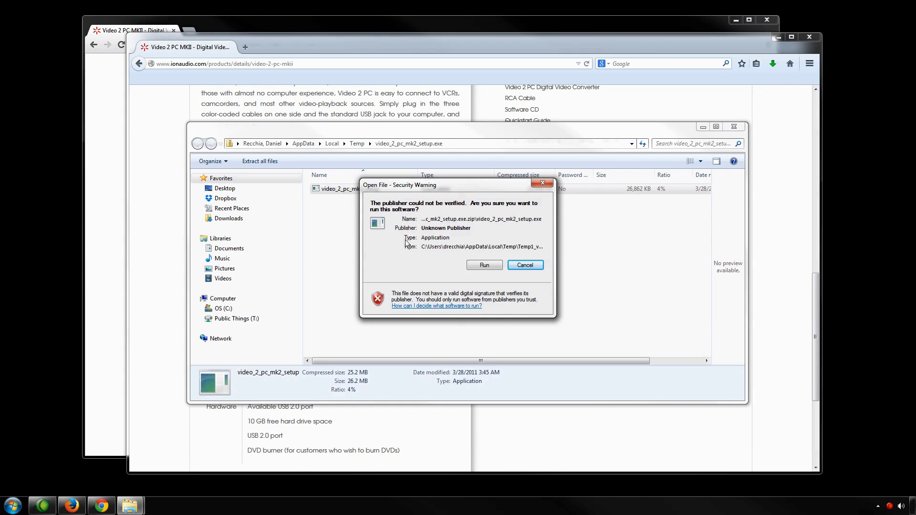
{"action": "mouse_move", "coordinate": [439, 266]}
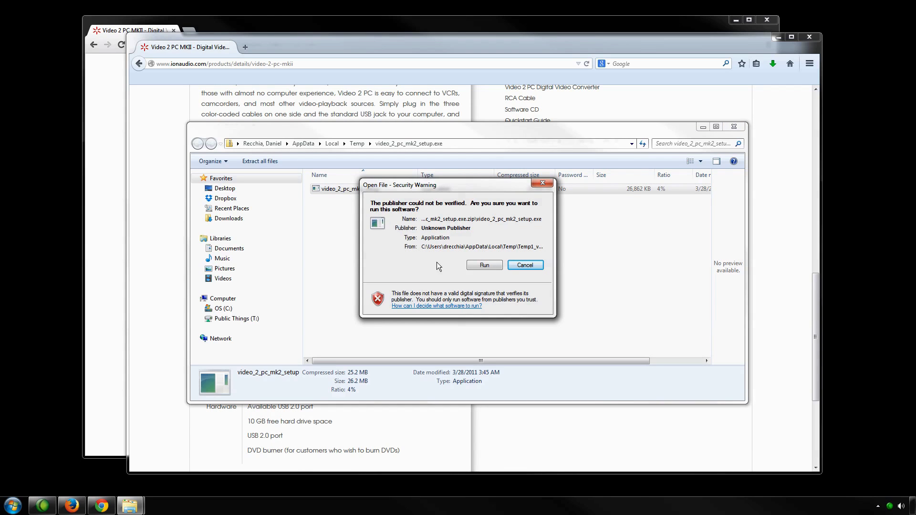
{"action": "mouse_move", "coordinate": [451, 266]}
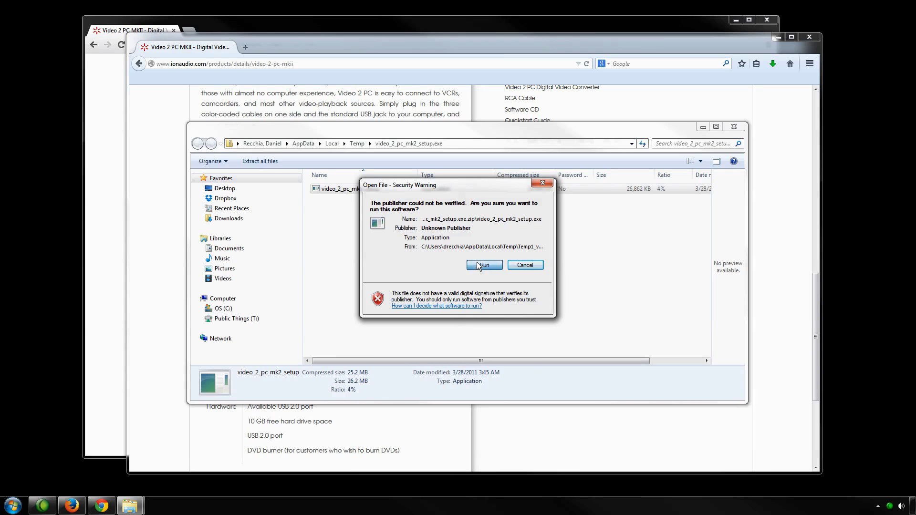
{"action": "left_click", "coordinate": [484, 265]}
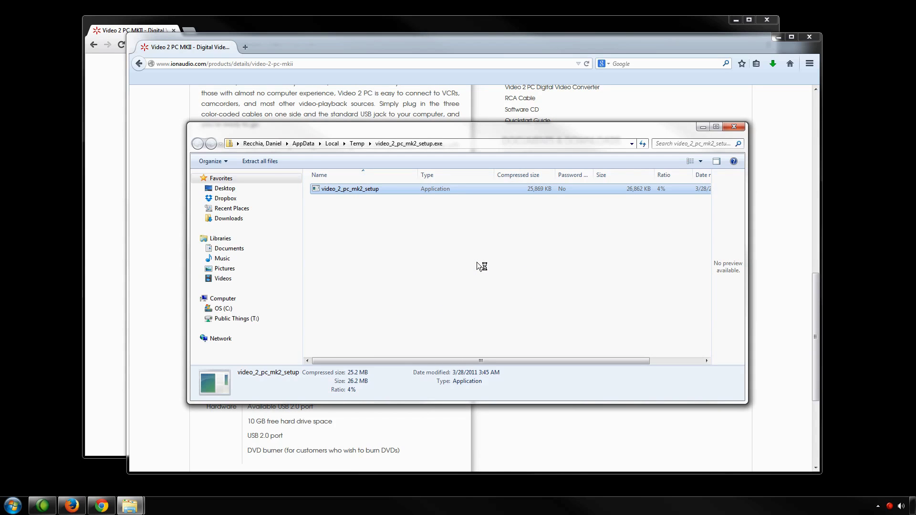
- Install the USB Video/Audio Device Driver and finish with an immediate restart
{"action": "double_click", "coordinate": [350, 188]}
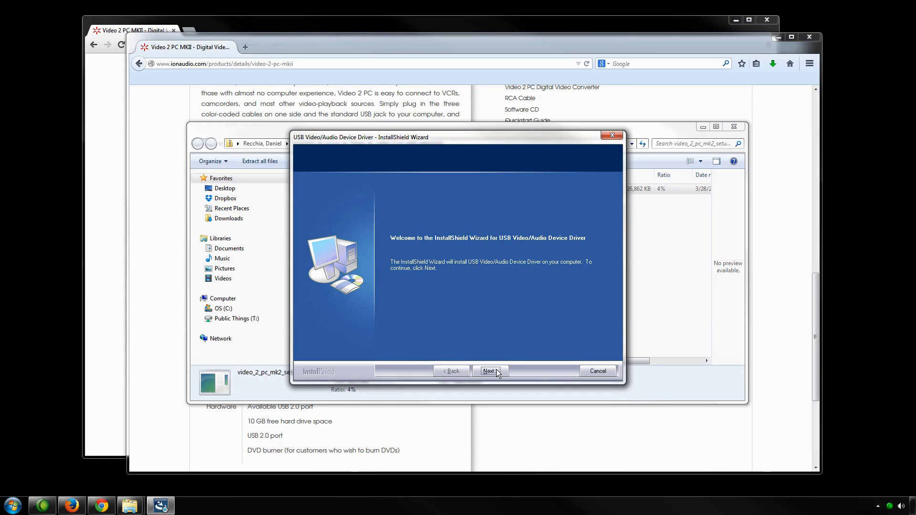
{"action": "left_click", "coordinate": [489, 371]}
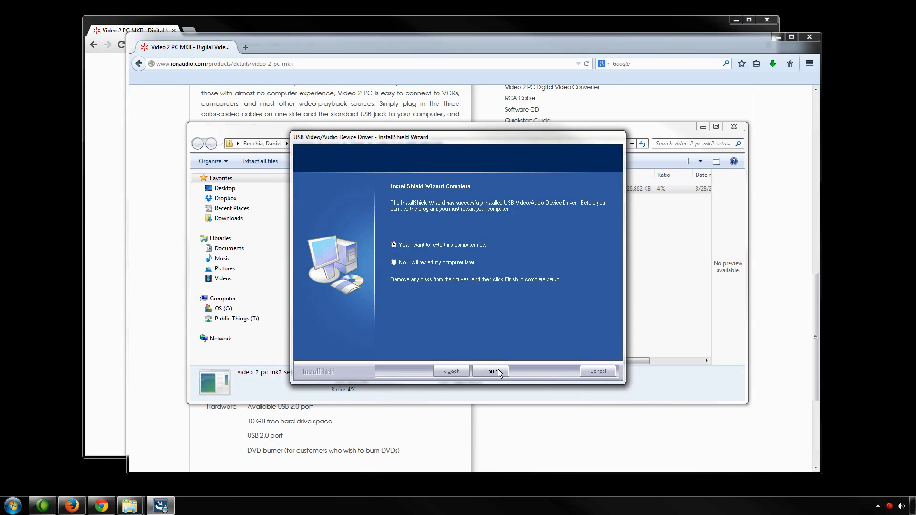
{"action": "mouse_move", "coordinate": [413, 258]}
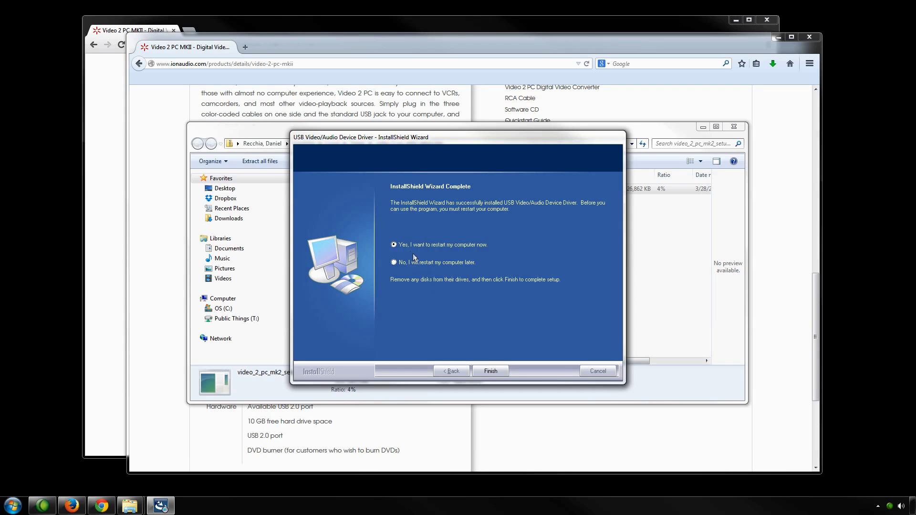
{"action": "mouse_move", "coordinate": [406, 251]}
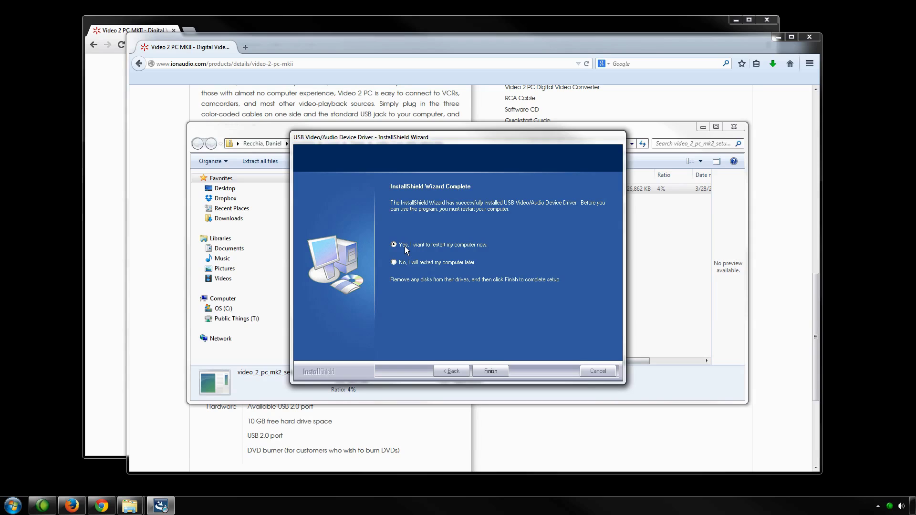
{"action": "mouse_move", "coordinate": [465, 327]}
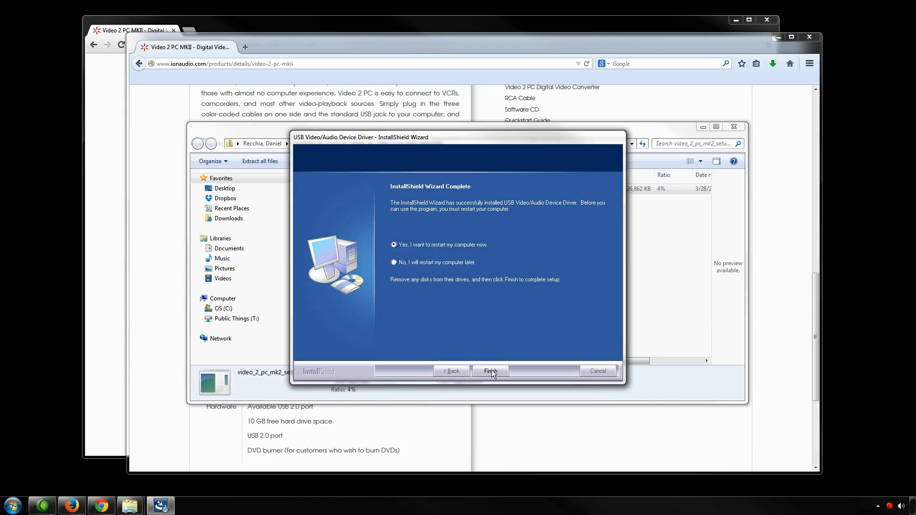
{"action": "left_click", "coordinate": [490, 371]}
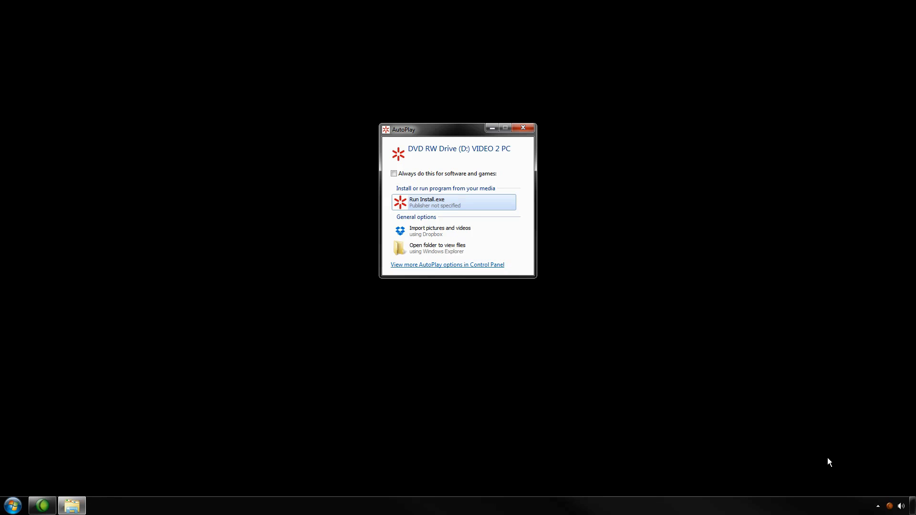
{"action": "mouse_move", "coordinate": [658, 250]}
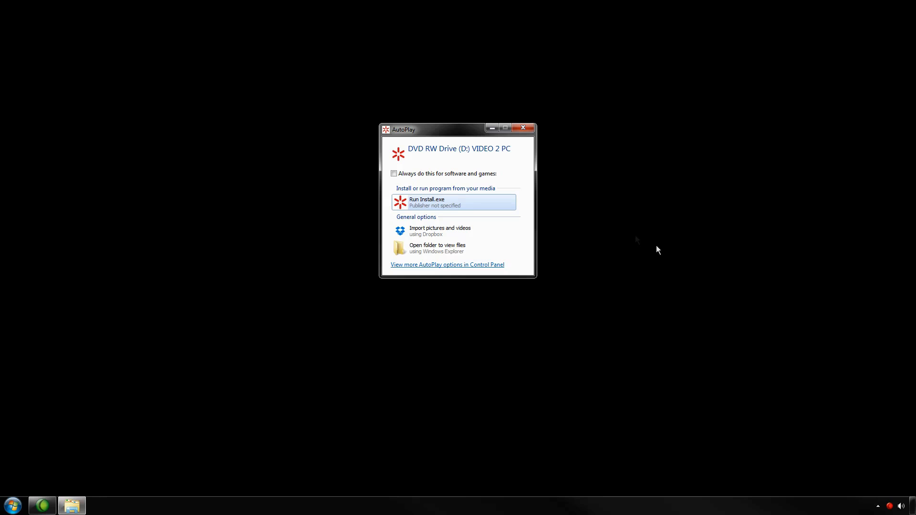
{"action": "mouse_move", "coordinate": [430, 201]}
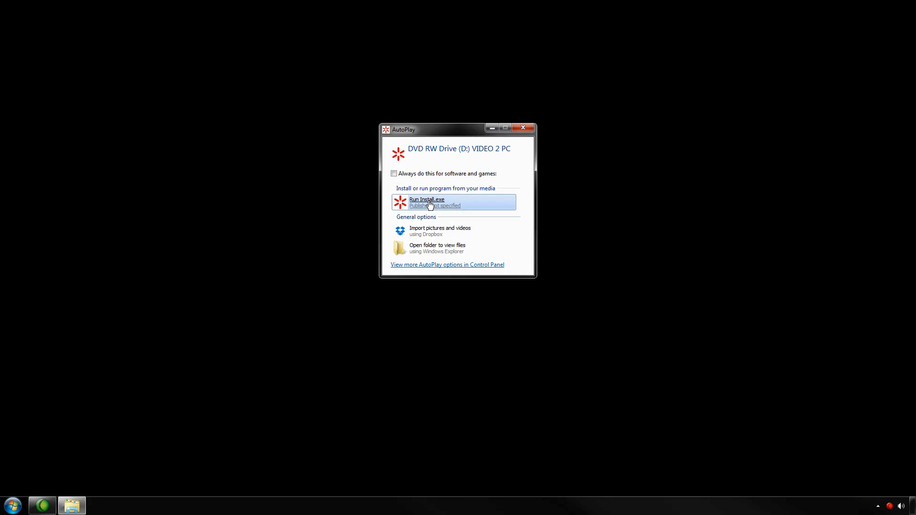
- Run Install.exe from the VIDEO 2 PC disc in the AutoPlay window
{"action": "left_click", "coordinate": [427, 203]}
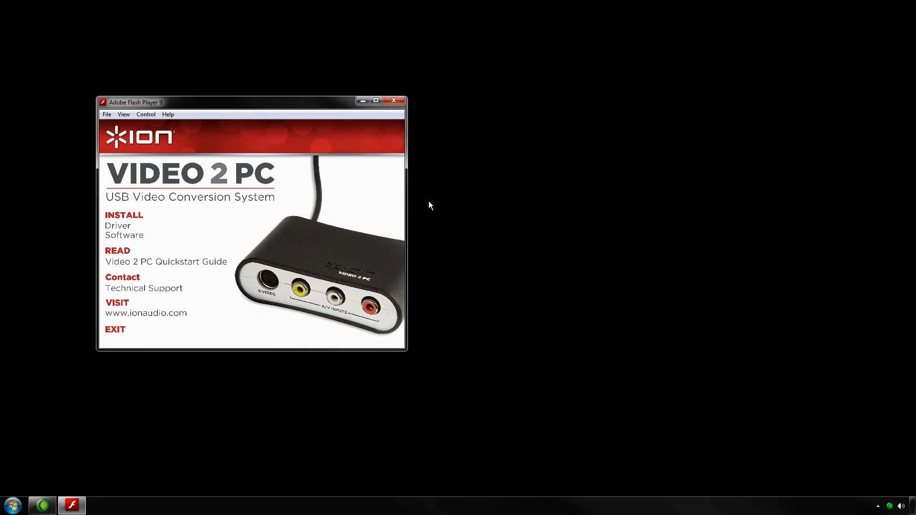
{"action": "mouse_move", "coordinate": [145, 243]}
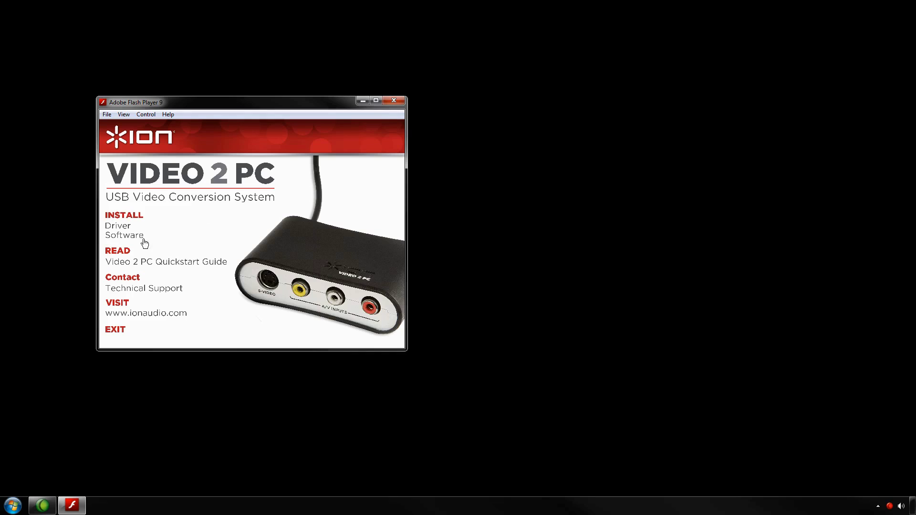
{"action": "mouse_move", "coordinate": [129, 240]}
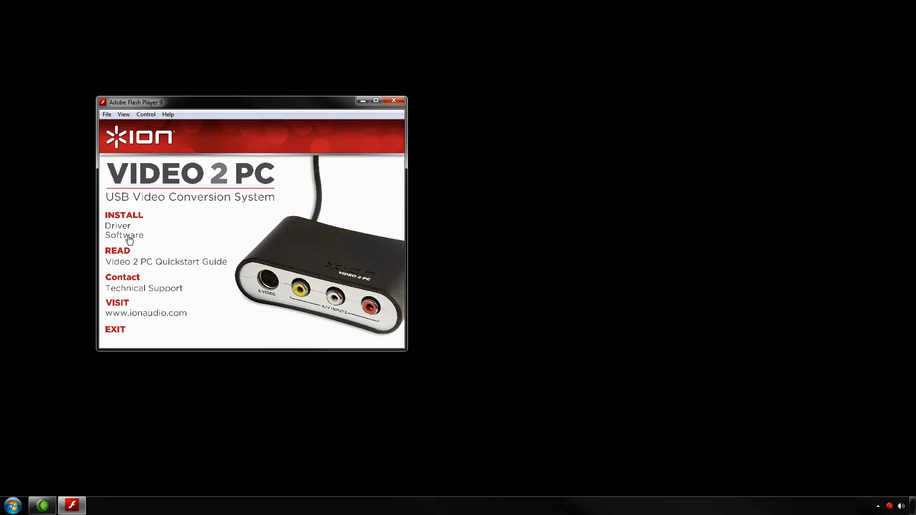
- Choose Software from the installer menu and accept English (United States) as setup language
{"action": "left_click", "coordinate": [124, 234]}
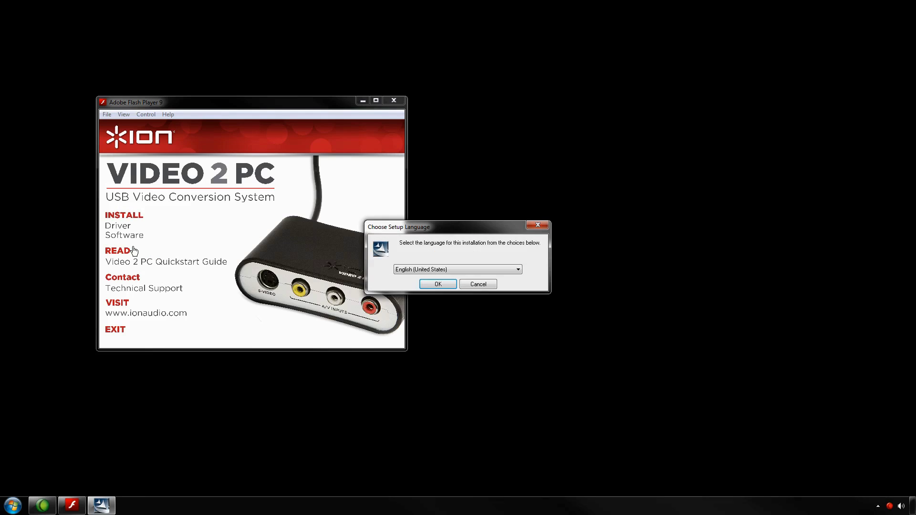
{"action": "mouse_move", "coordinate": [278, 270]}
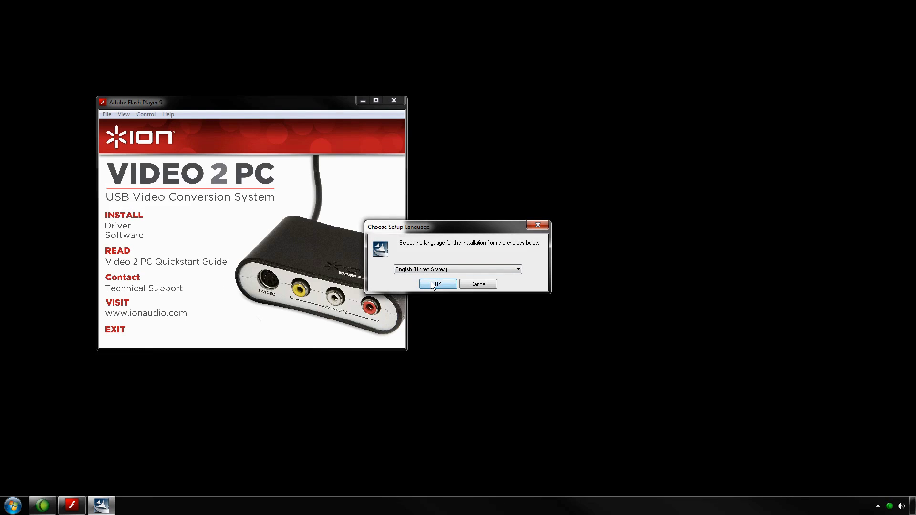
{"action": "left_click", "coordinate": [438, 285]}
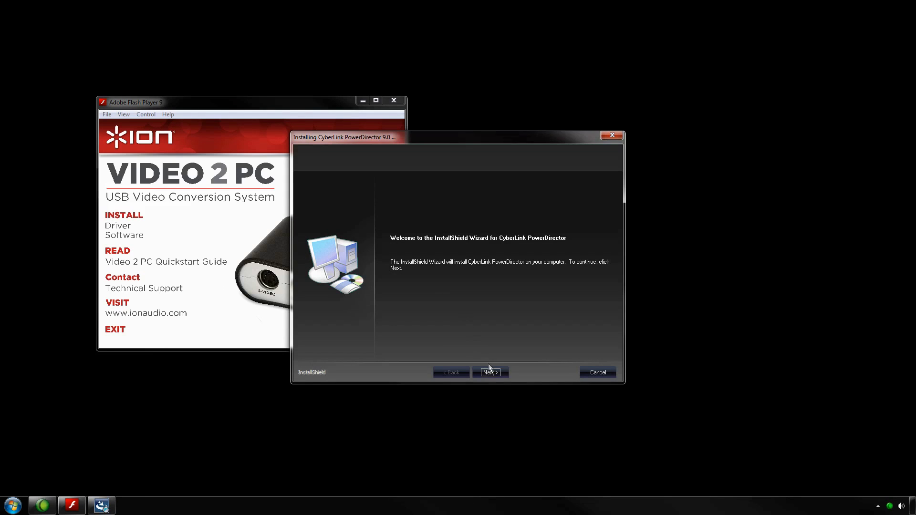
- Install CyberLink PowerDirector with default customer info and program folder, then close the completed wizard
{"action": "left_click", "coordinate": [490, 372]}
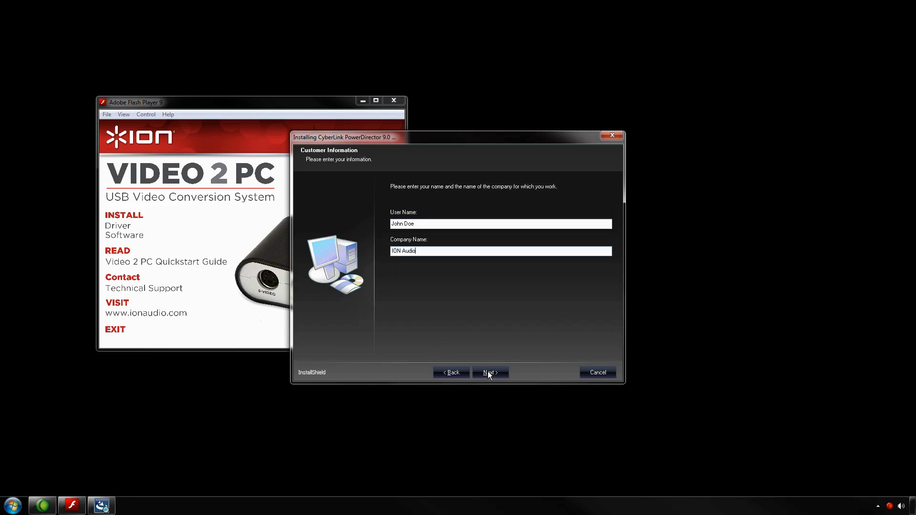
{"action": "left_click", "coordinate": [489, 373]}
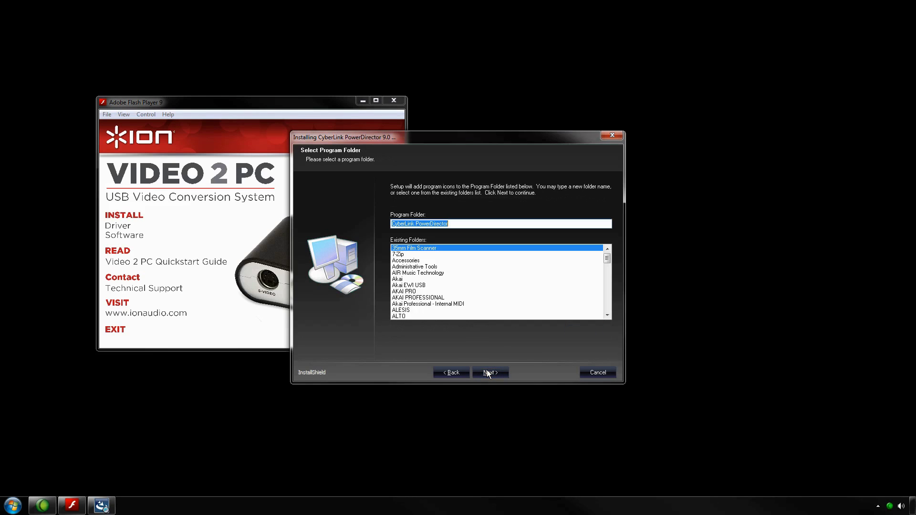
{"action": "left_click", "coordinate": [489, 373]}
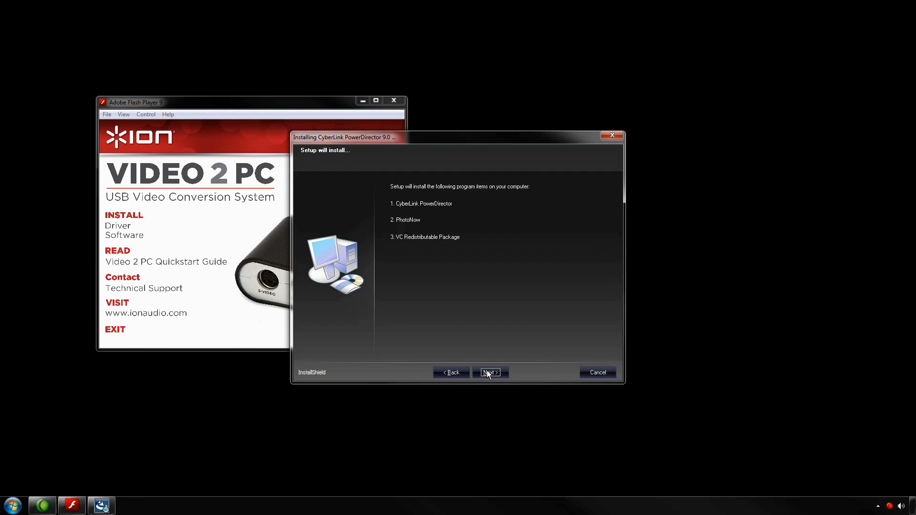
{"action": "left_click", "coordinate": [489, 373]}
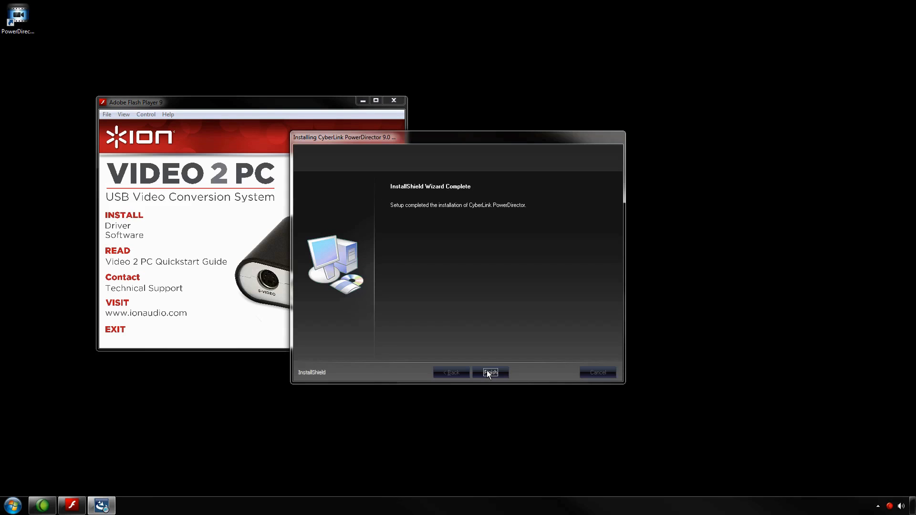
{"action": "left_click", "coordinate": [489, 373]}
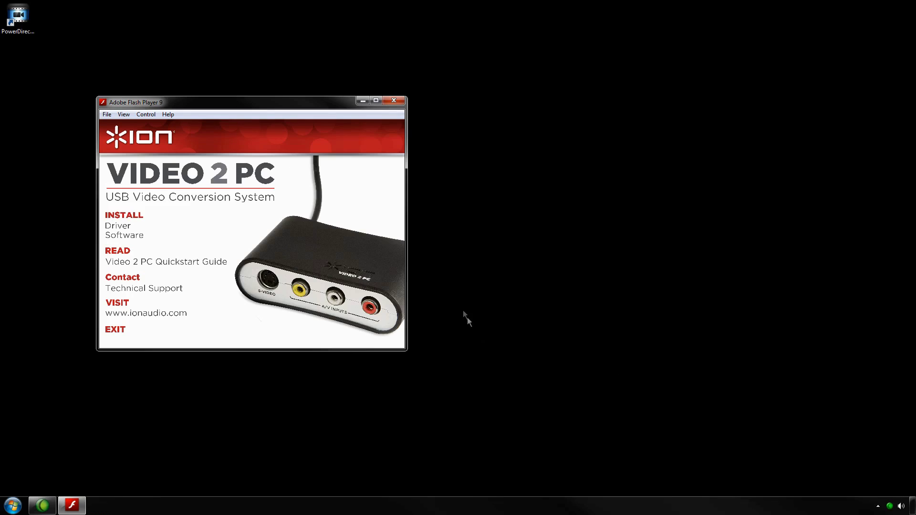
{"action": "mouse_move", "coordinate": [395, 101]}
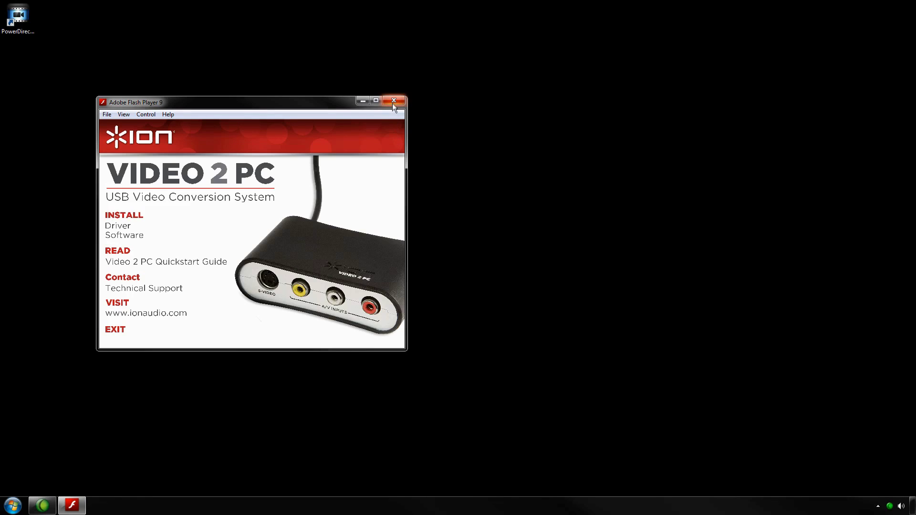
- Close the Video 2 PC installer menu window, leaving only the desktop
{"action": "left_click", "coordinate": [395, 100]}
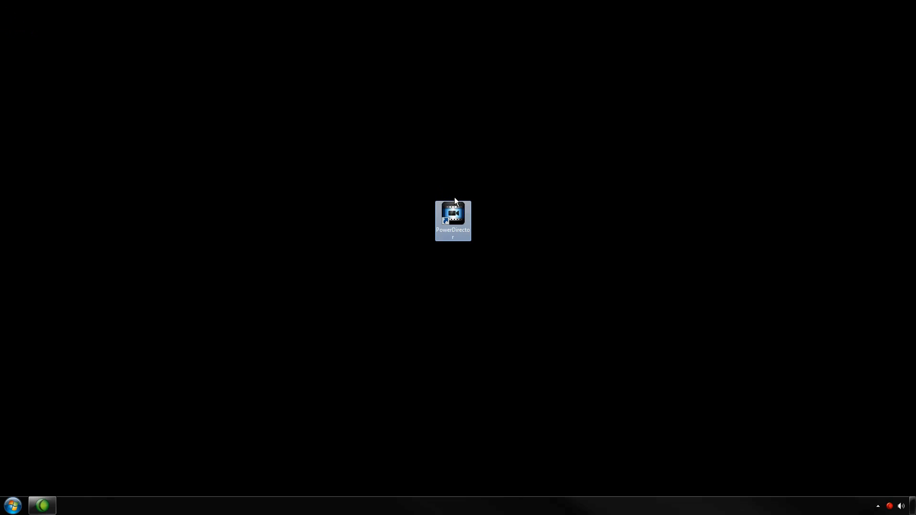
{"action": "mouse_move", "coordinate": [455, 215]}
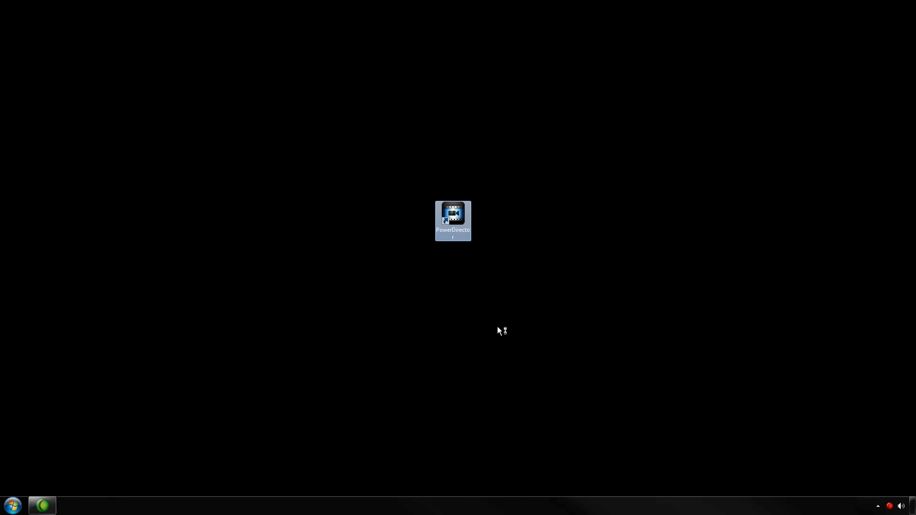
- Launch PowerDirector from its desktop shortcut, bringing up the activation prompt
{"action": "double_click", "coordinate": [452, 220]}
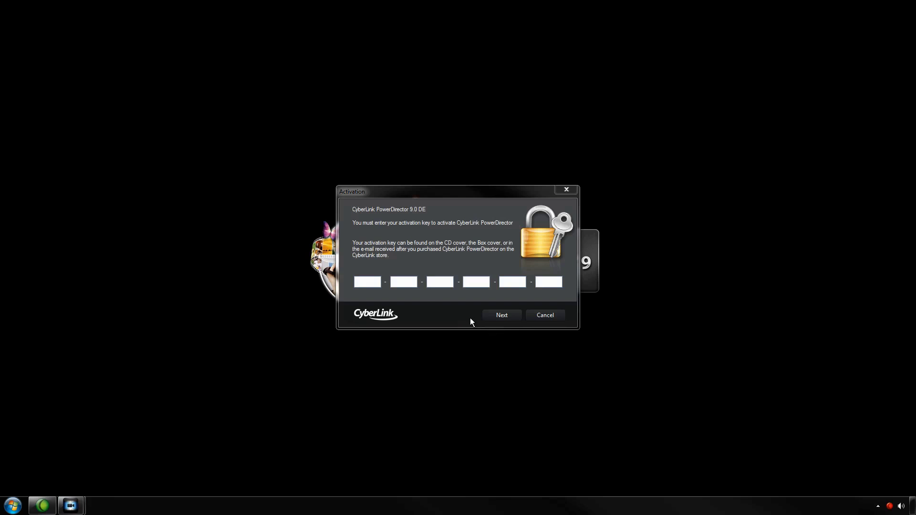
- Submit the PowerDirector 9.0 DE activation key and acknowledge the activation success message
{"action": "left_click", "coordinate": [366, 283]}
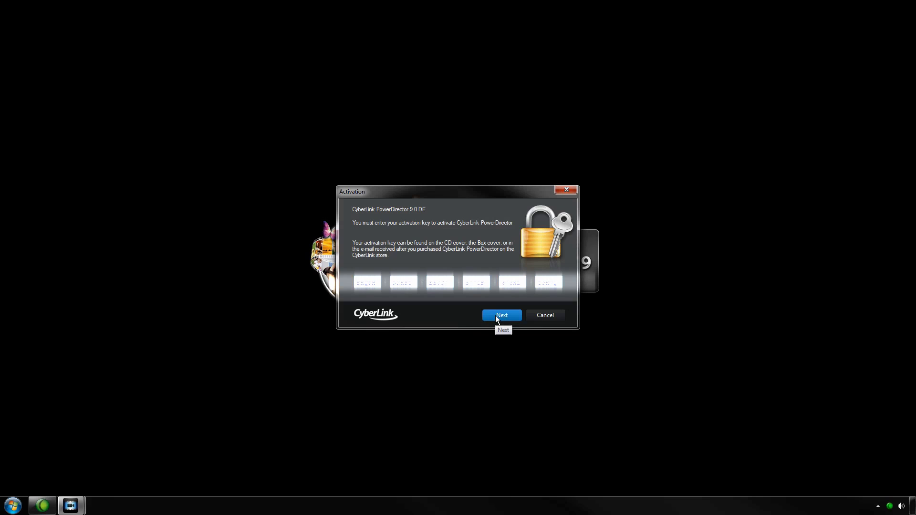
{"action": "left_click", "coordinate": [501, 315]}
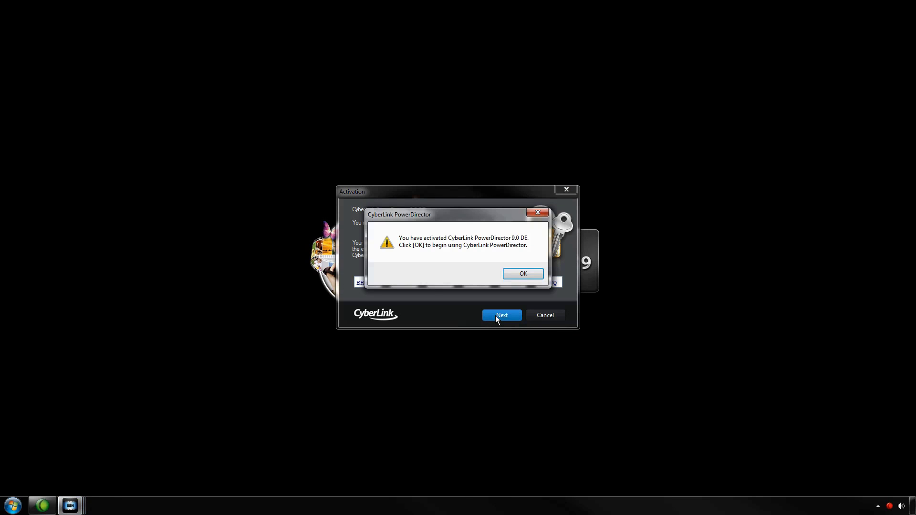
{"action": "mouse_move", "coordinate": [522, 274]}
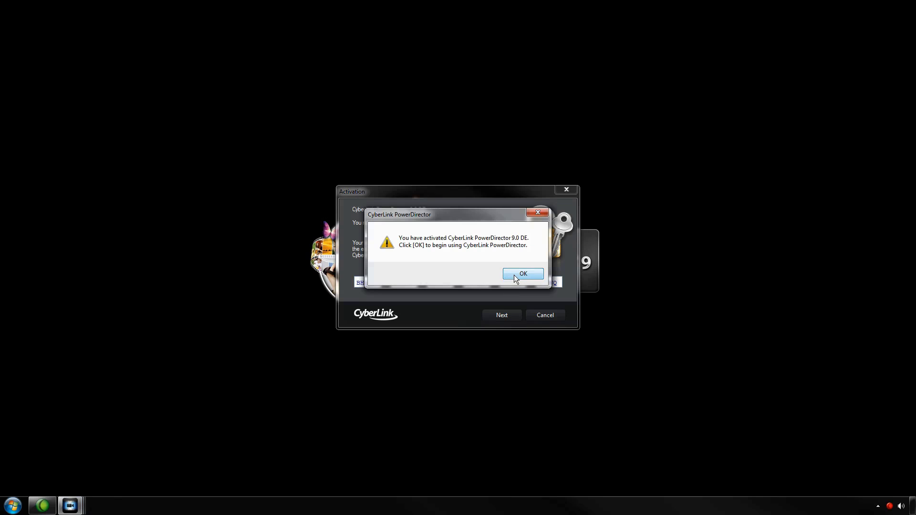
{"action": "left_click", "coordinate": [522, 274]}
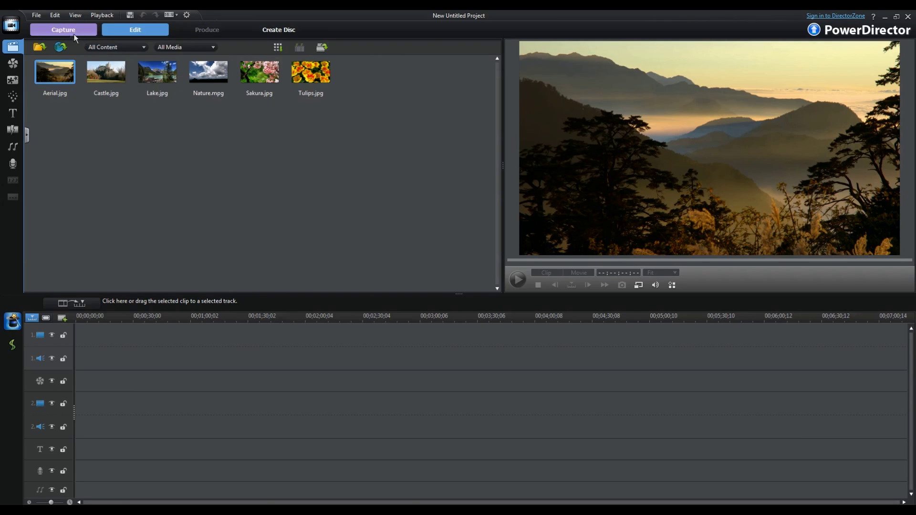
{"action": "mouse_move", "coordinate": [63, 29]}
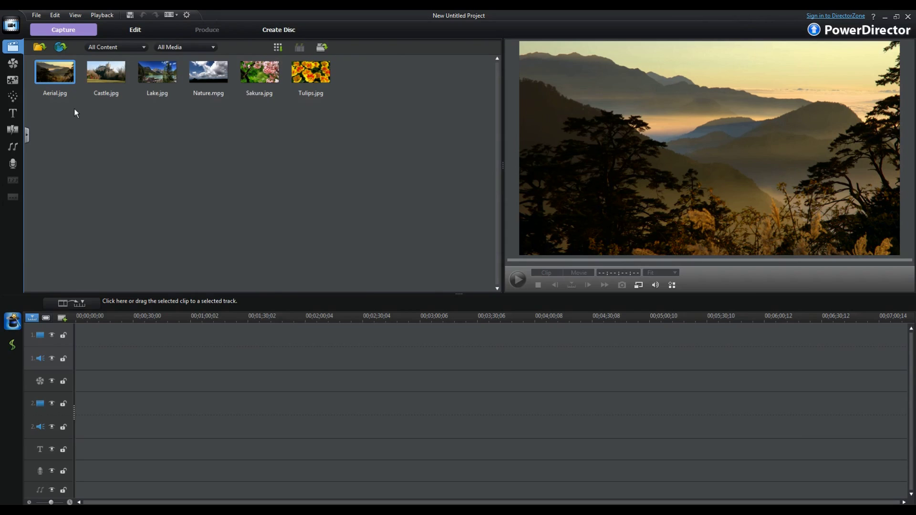
- Switch to the Capture module showing the USB 2861 capture device feed
{"action": "left_click", "coordinate": [63, 30]}
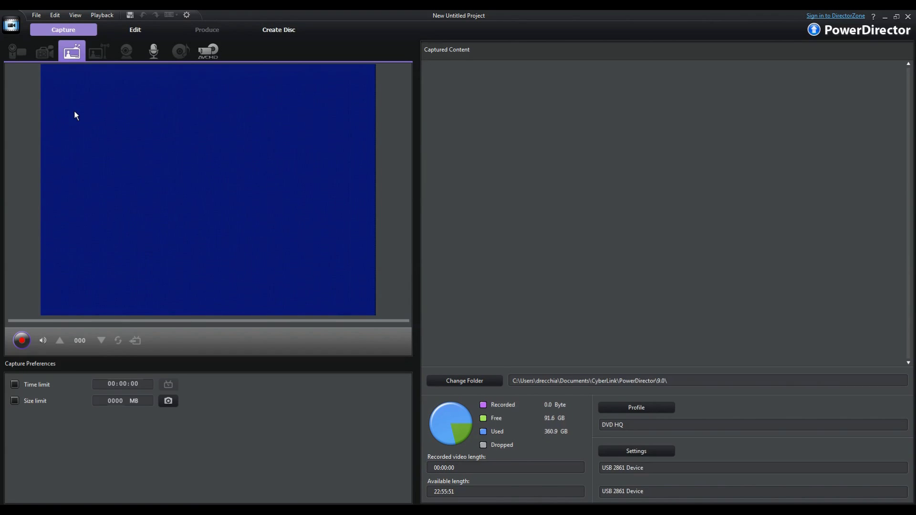
{"action": "mouse_move", "coordinate": [19, 51]}
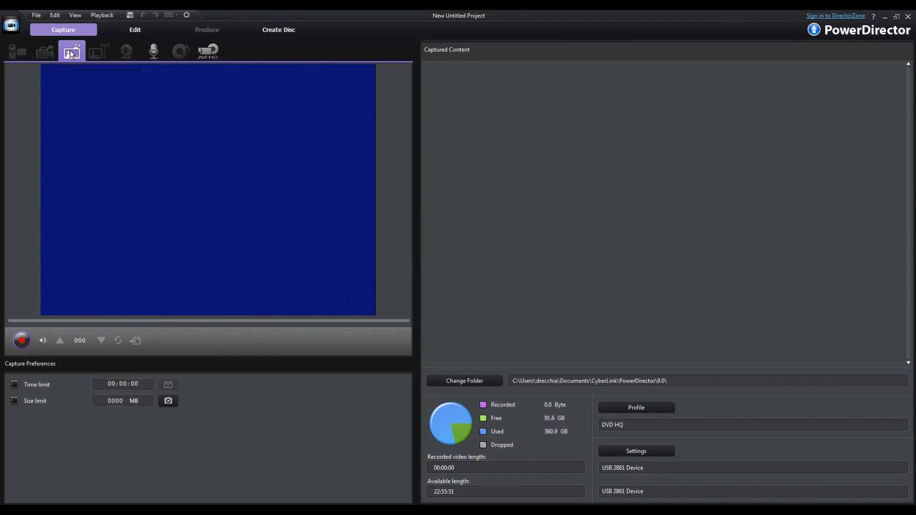
{"action": "mouse_move", "coordinate": [126, 52]}
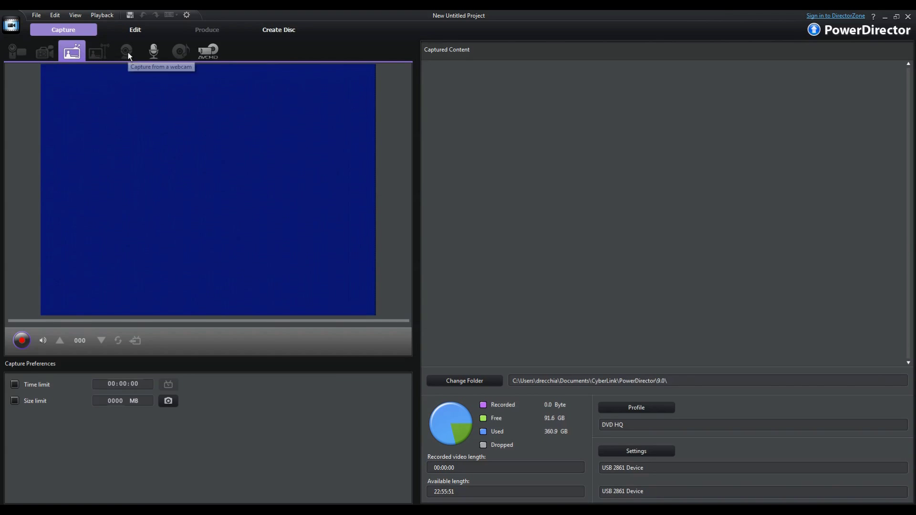
{"action": "mouse_move", "coordinate": [184, 56]}
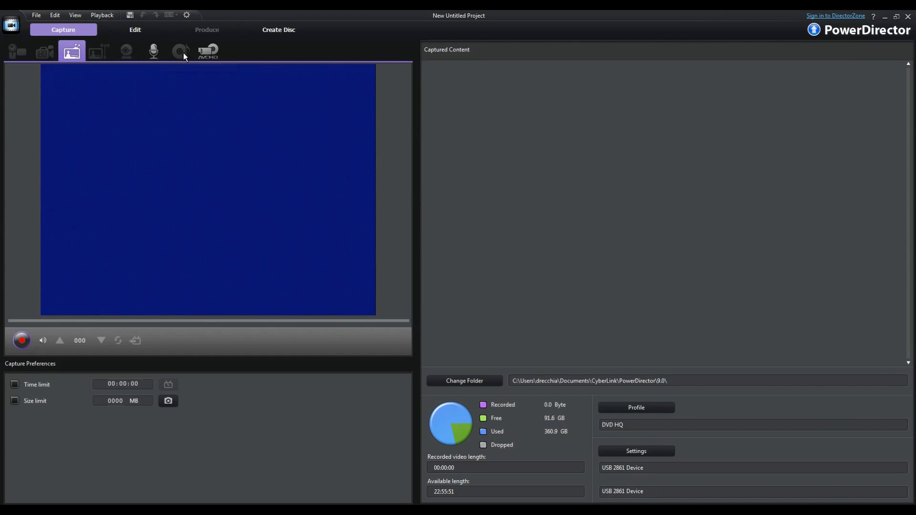
{"action": "mouse_move", "coordinate": [208, 51]}
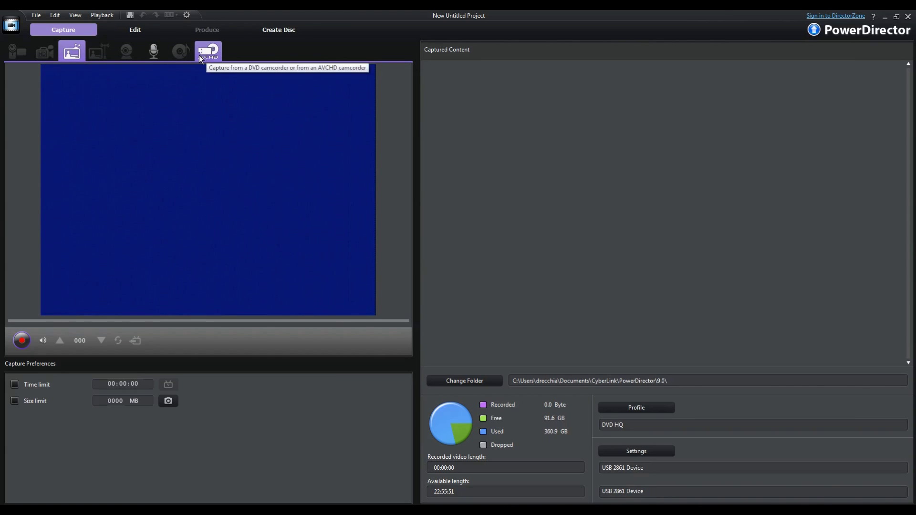
{"action": "mouse_move", "coordinate": [71, 52]}
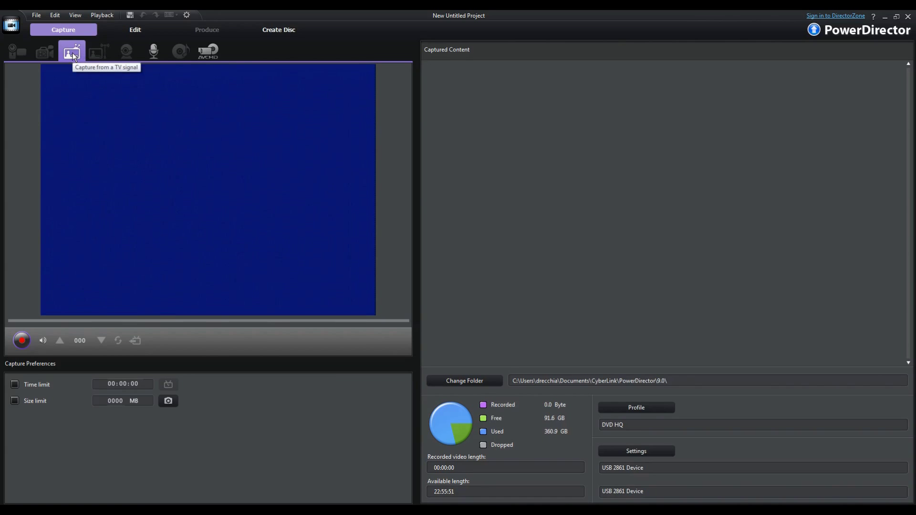
{"action": "mouse_move", "coordinate": [76, 53]}
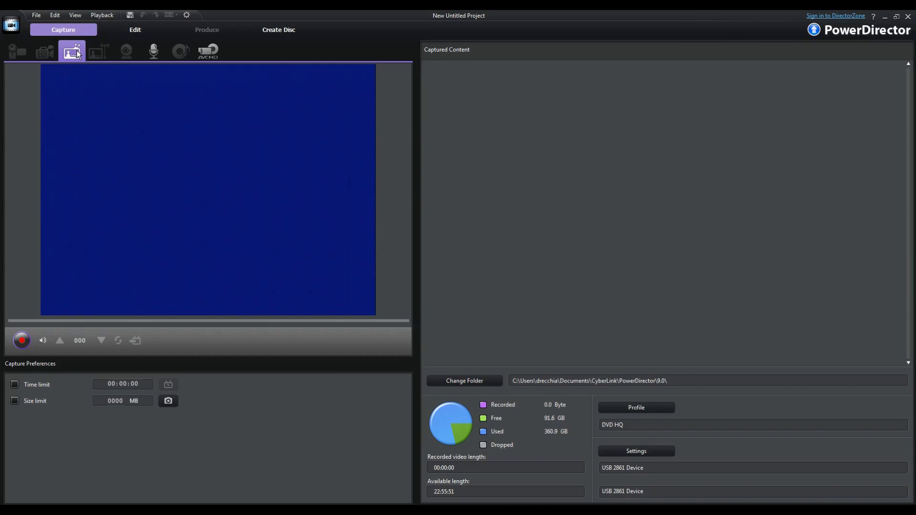
{"action": "mouse_move", "coordinate": [123, 107]}
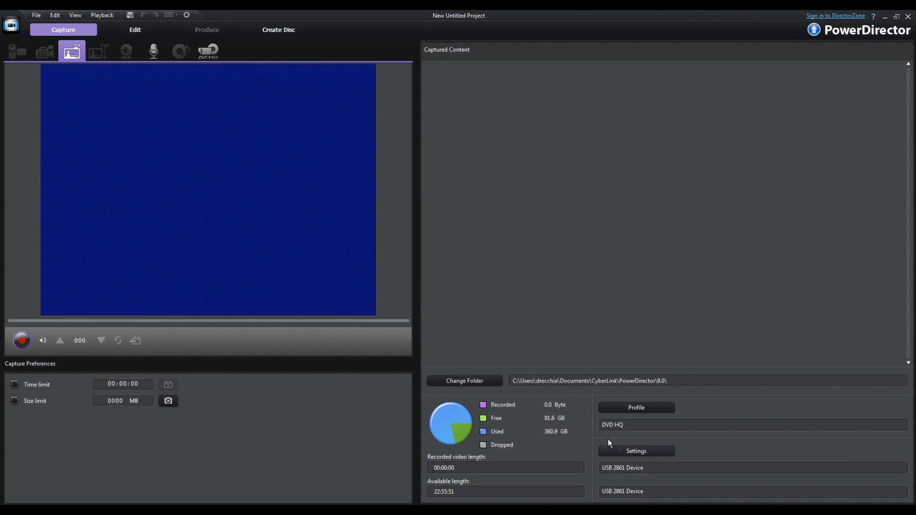
{"action": "mouse_move", "coordinate": [635, 451]}
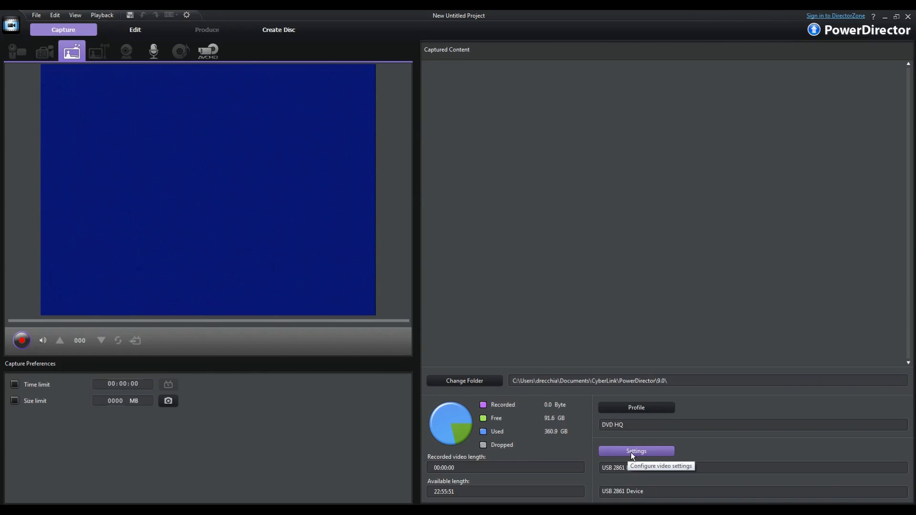
- In Analog Video Settings, choose Video Composite as the capture source
{"action": "left_click", "coordinate": [635, 452]}
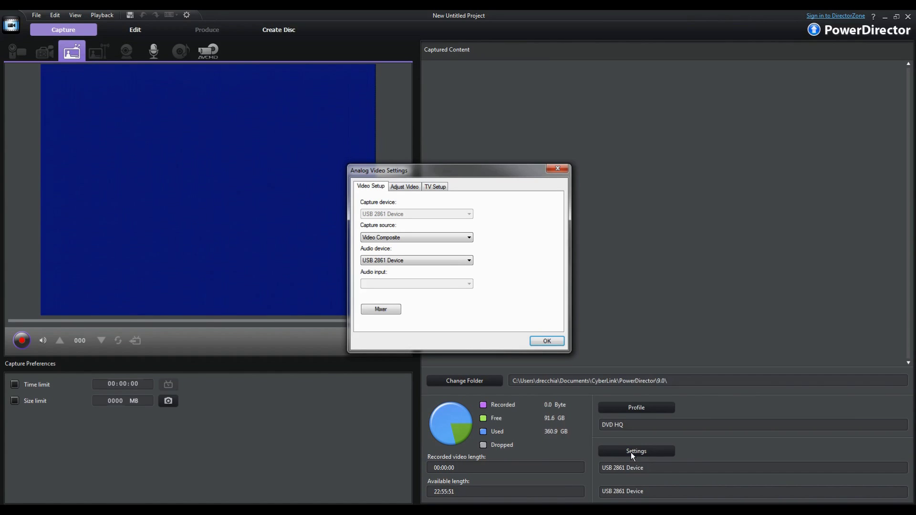
{"action": "mouse_move", "coordinate": [528, 283]}
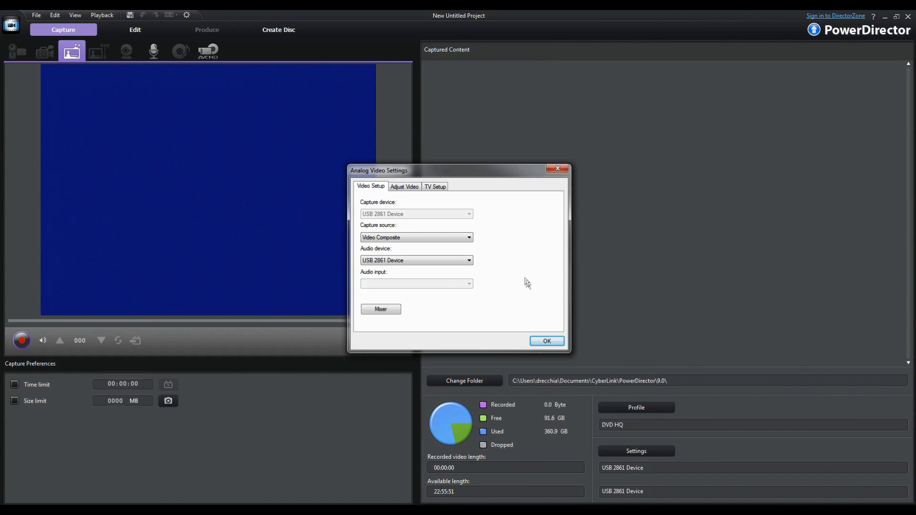
{"action": "mouse_move", "coordinate": [488, 239]}
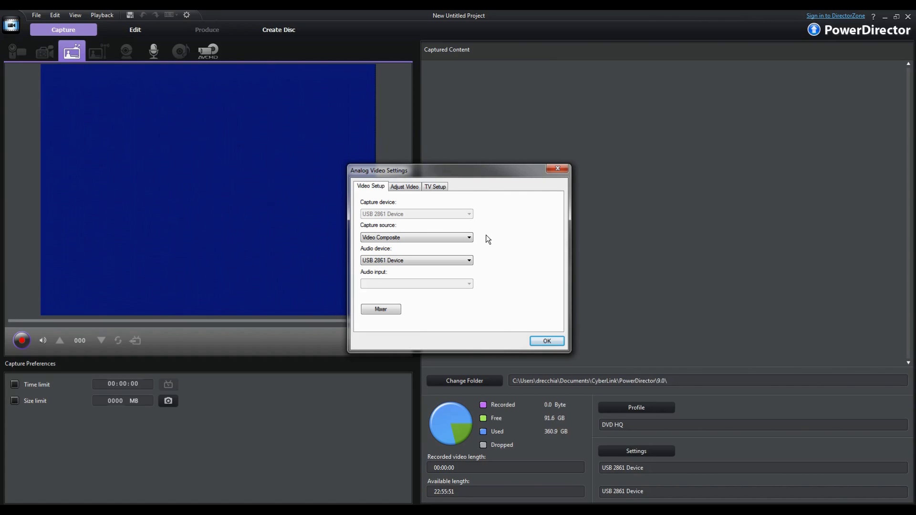
{"action": "mouse_move", "coordinate": [479, 241]}
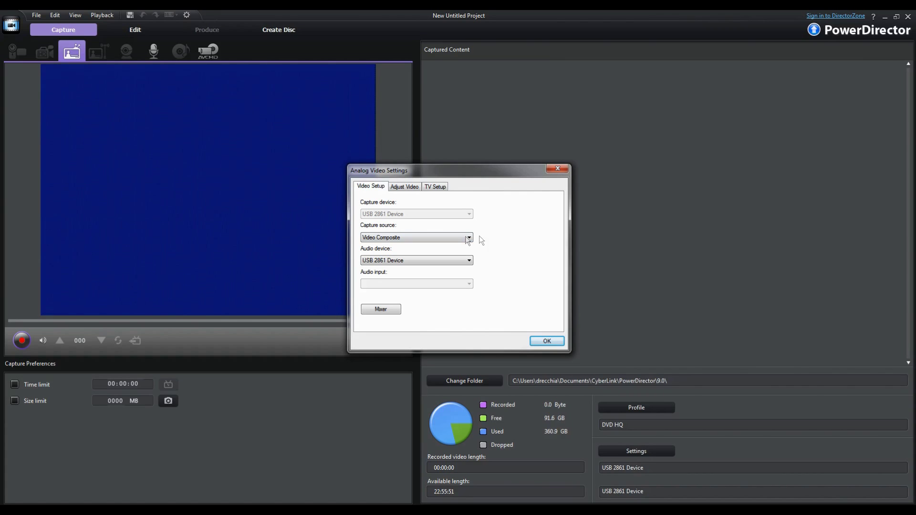
{"action": "left_click", "coordinate": [468, 238]}
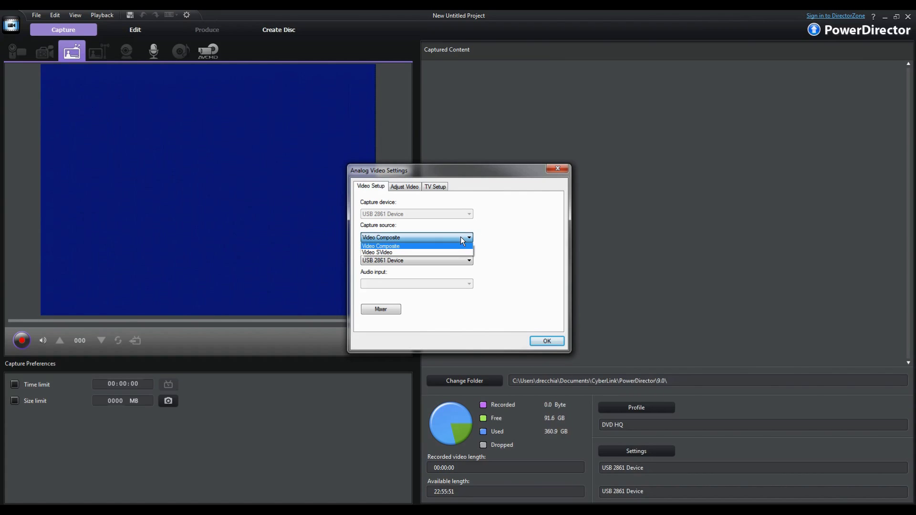
{"action": "mouse_move", "coordinate": [462, 251]}
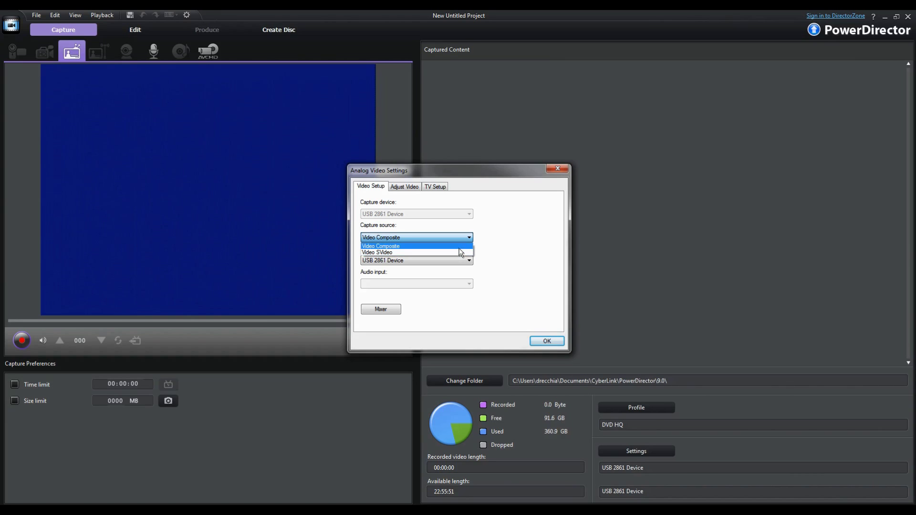
{"action": "mouse_move", "coordinate": [460, 249]}
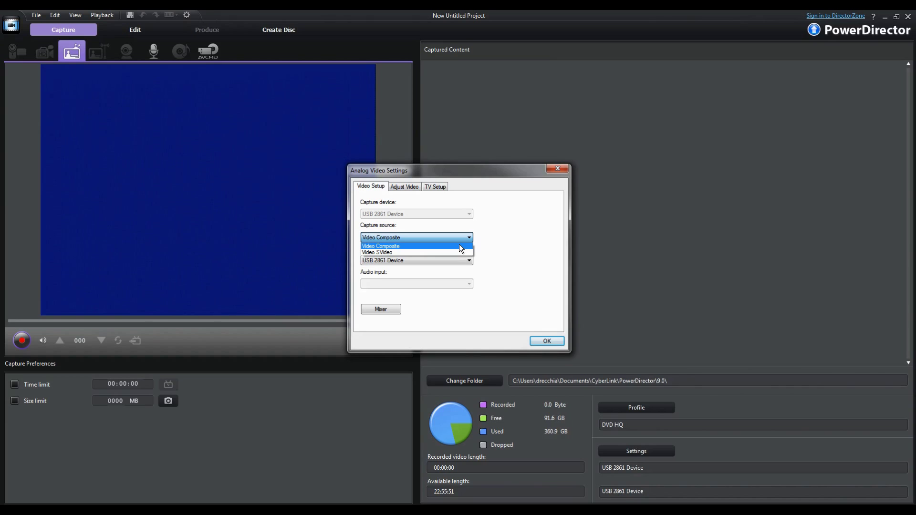
{"action": "mouse_move", "coordinate": [459, 251]}
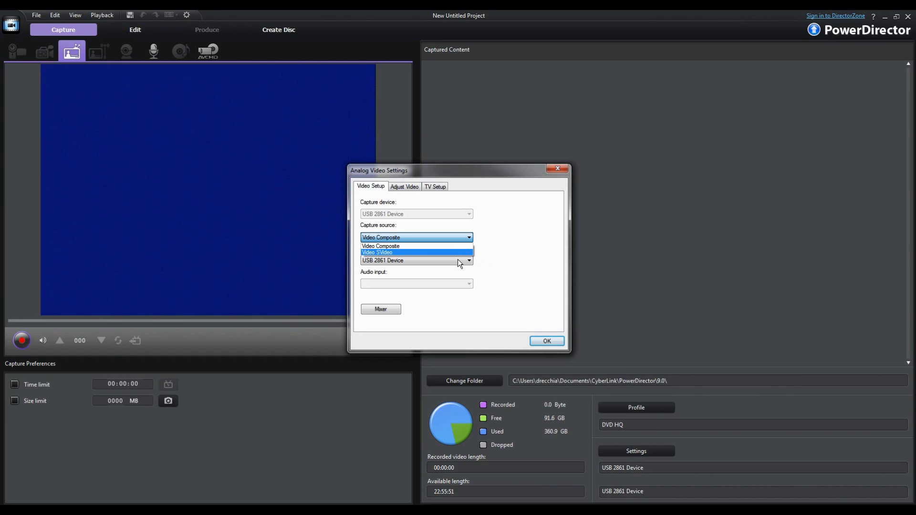
{"action": "mouse_move", "coordinate": [454, 256]}
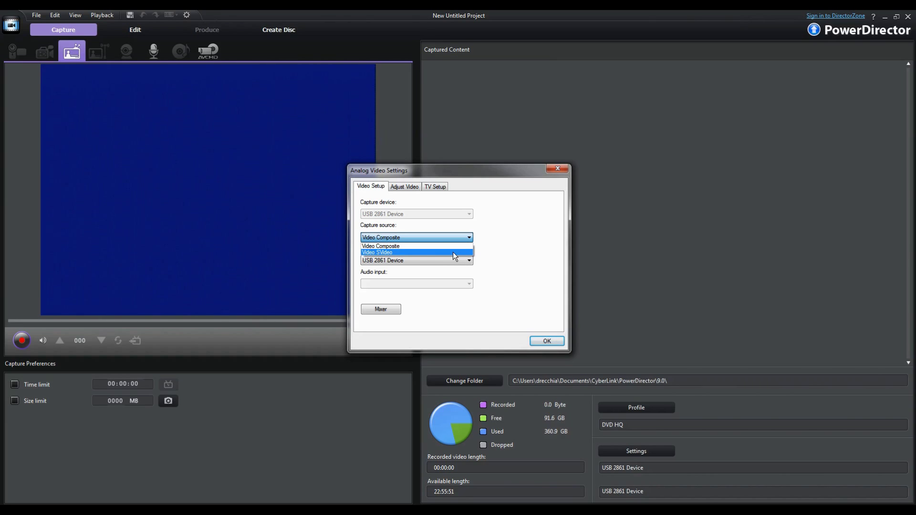
{"action": "mouse_move", "coordinate": [448, 248]}
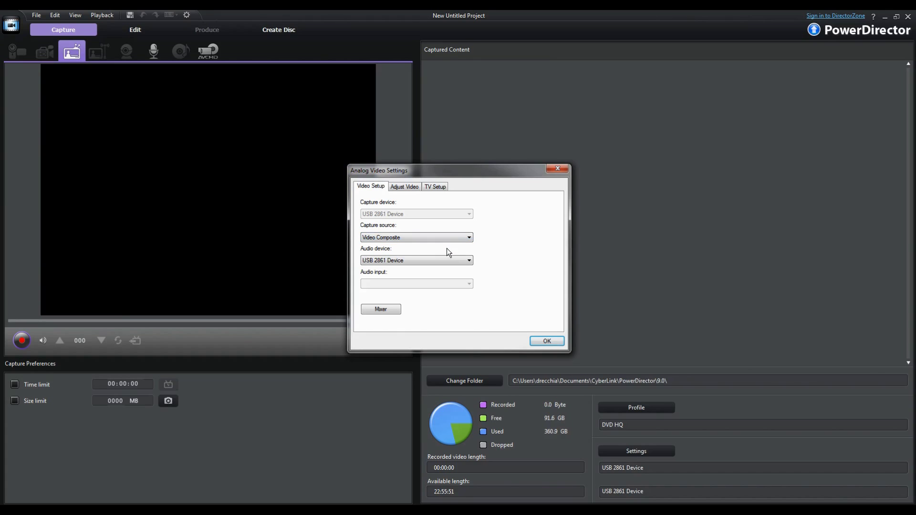
{"action": "left_click", "coordinate": [416, 259]}
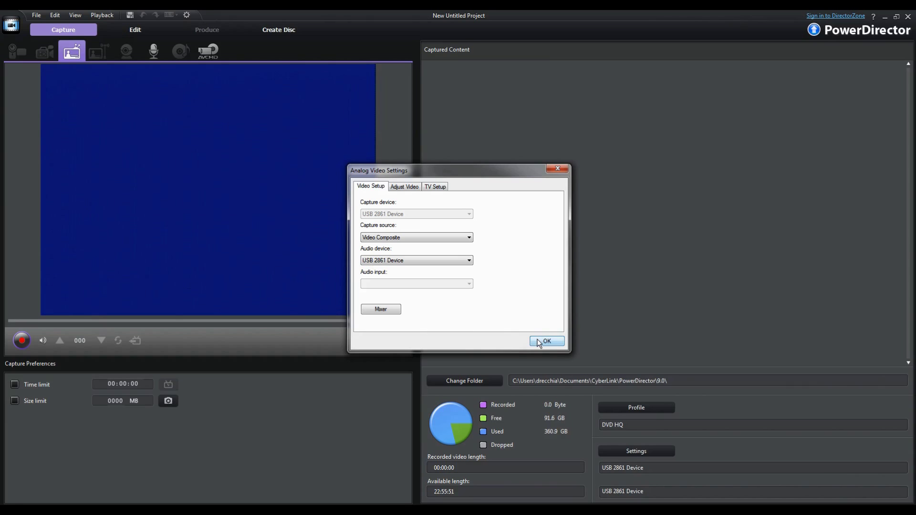
- Confirm Analog Video Settings with Video Composite and return to the capture workspace
{"action": "left_click", "coordinate": [546, 342]}
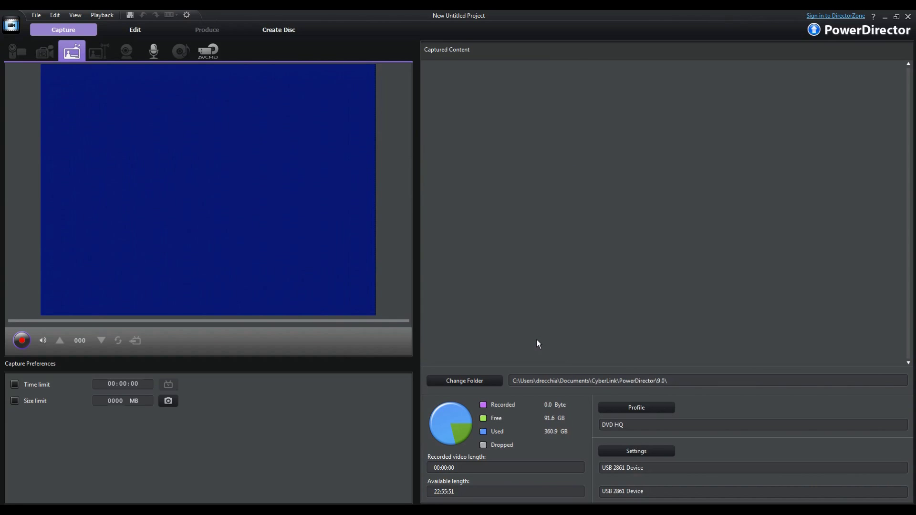
{"action": "mouse_move", "coordinate": [367, 236]}
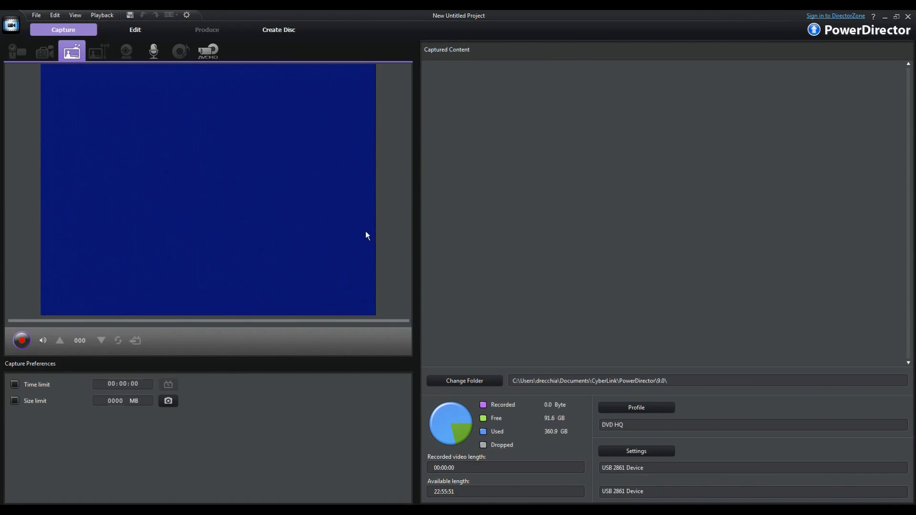
{"action": "mouse_move", "coordinate": [254, 186]}
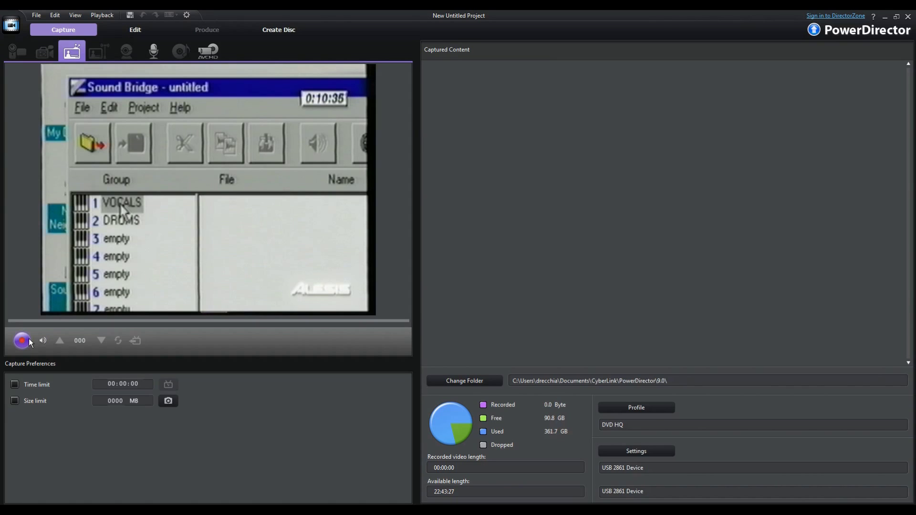
{"action": "mouse_move", "coordinate": [23, 340]}
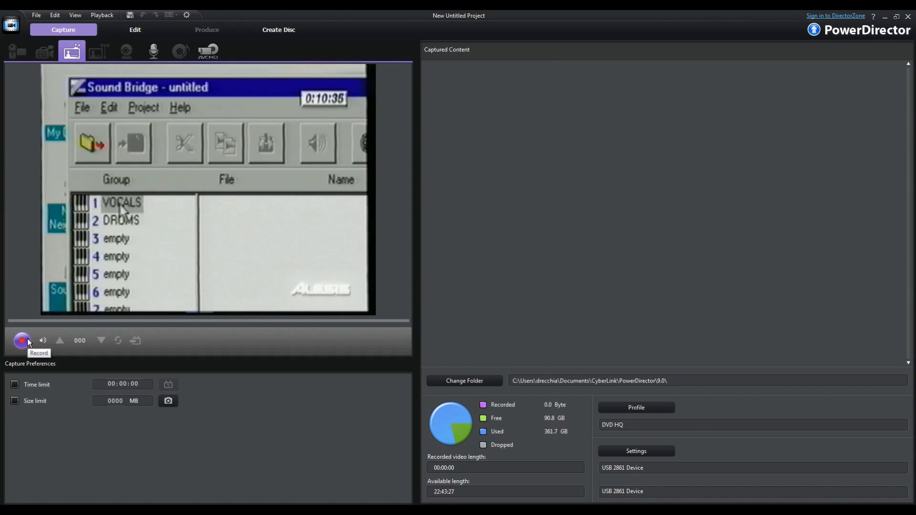
- Record a roughly 23-second clip from the tape and save it as 'New Video 1'
{"action": "left_click", "coordinate": [22, 340]}
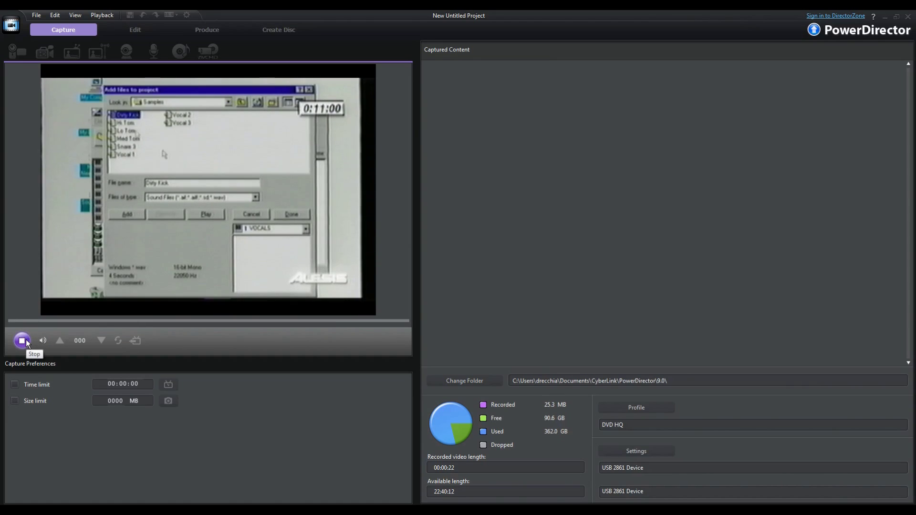
{"action": "left_click", "coordinate": [22, 341]}
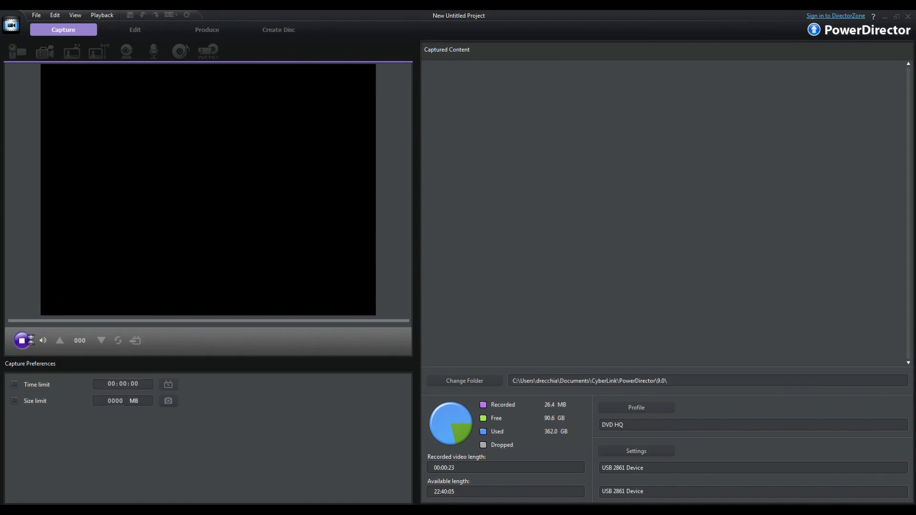
{"action": "left_click", "coordinate": [22, 339]}
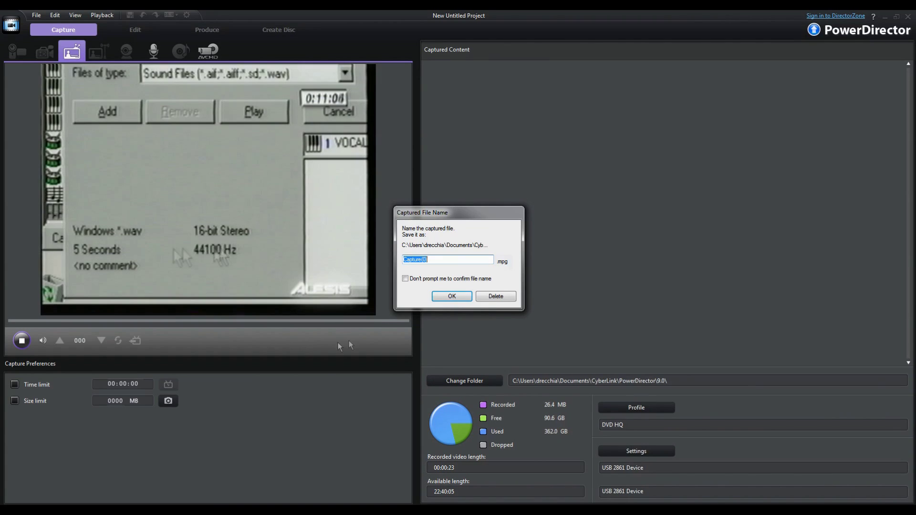
{"action": "type", "text": "N"}
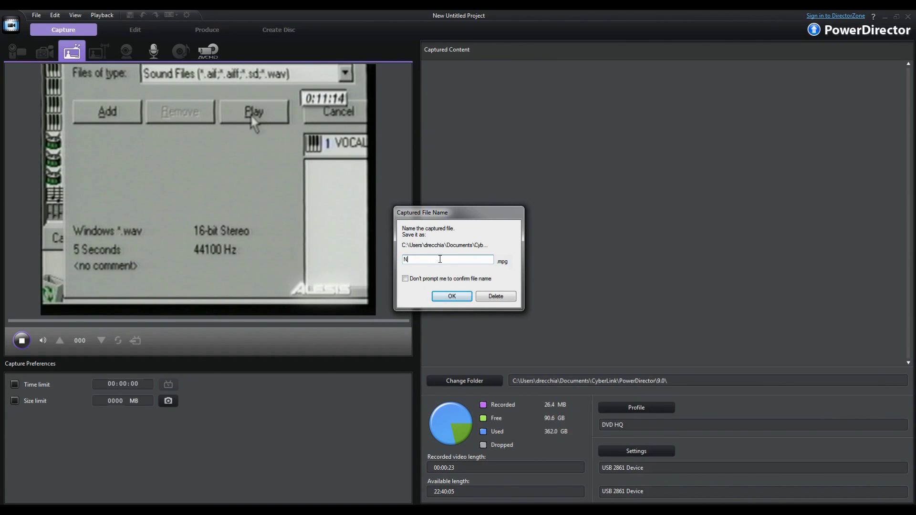
{"action": "type", "text": "New Video 1"}
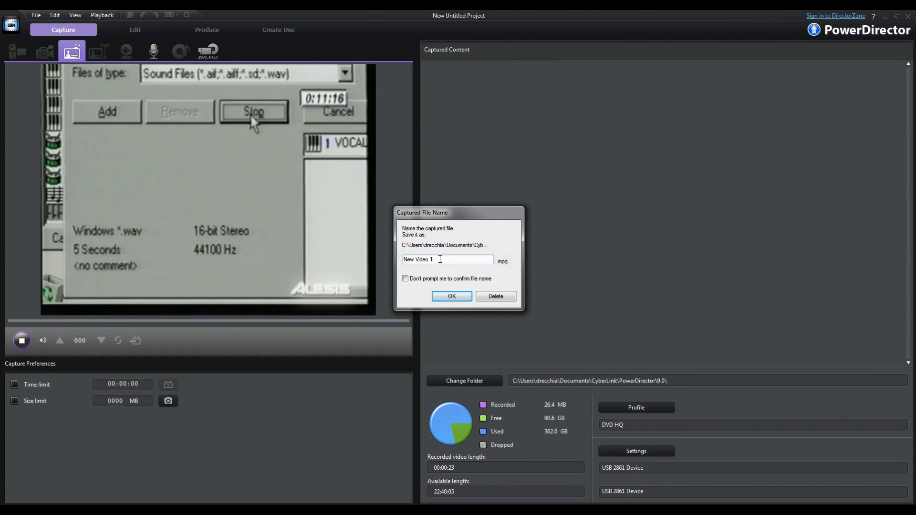
{"action": "left_click", "coordinate": [452, 296]}
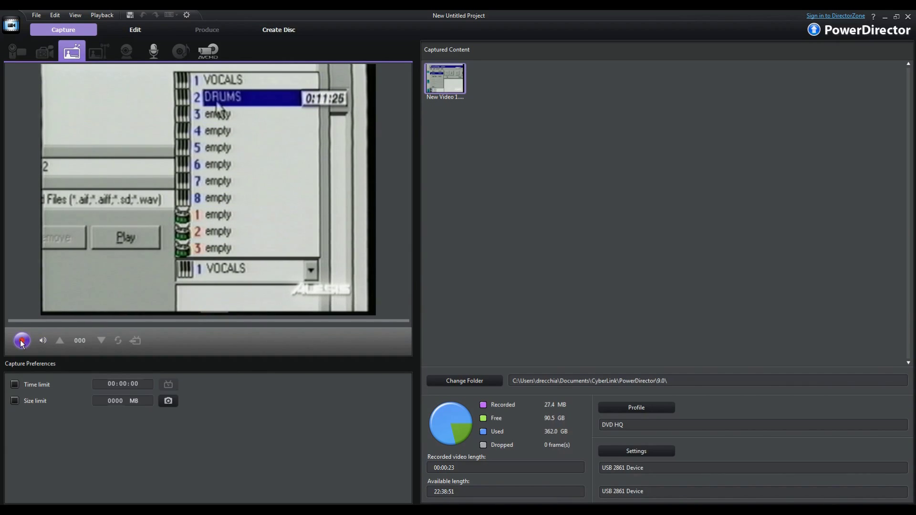
- Record a second clip from the tape and save it as 'New Video 2'
{"action": "left_click", "coordinate": [22, 341]}
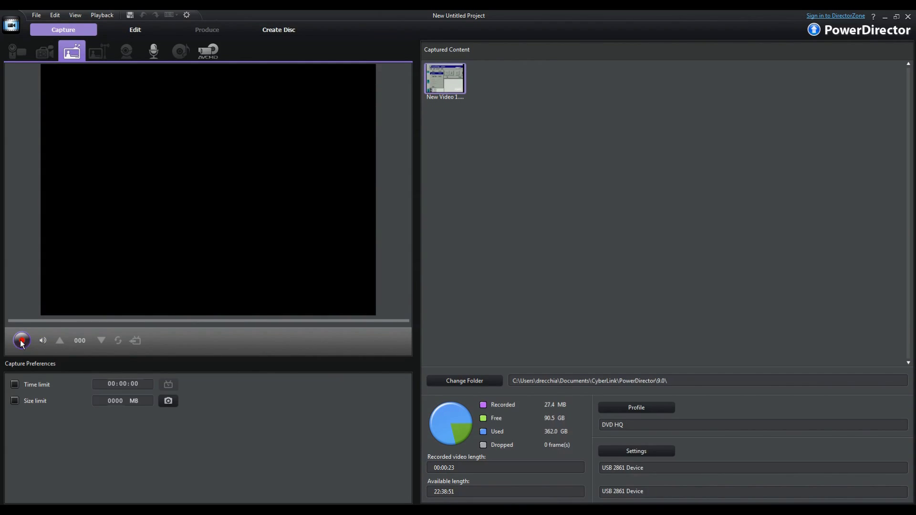
{"action": "left_click", "coordinate": [22, 340]}
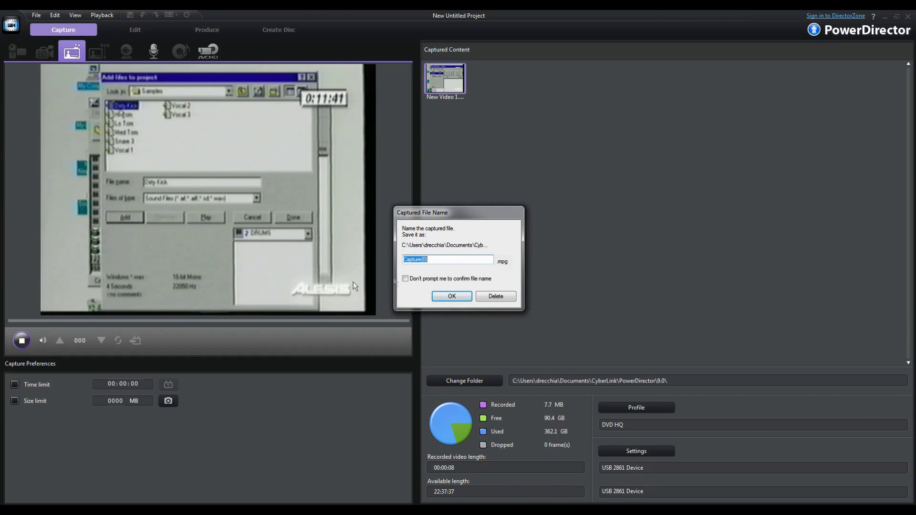
{"action": "type", "text": "N"}
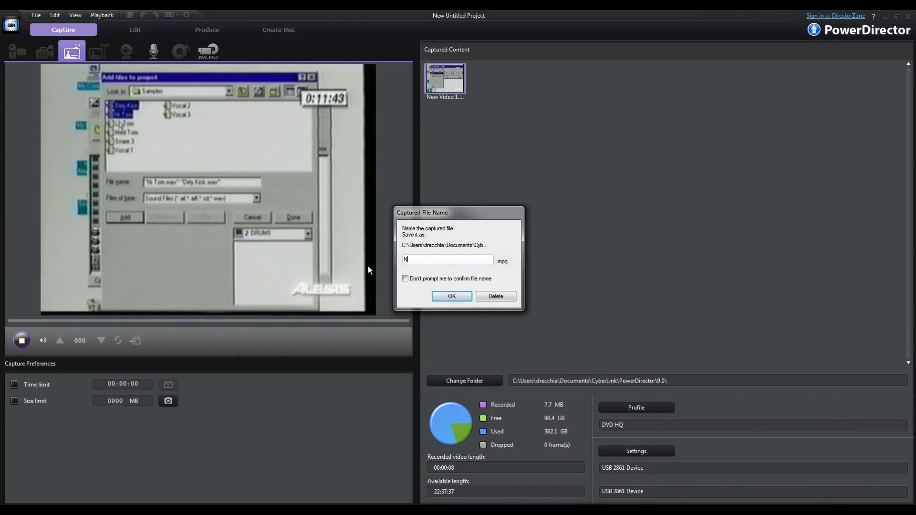
{"action": "type", "text": "ew Video"}
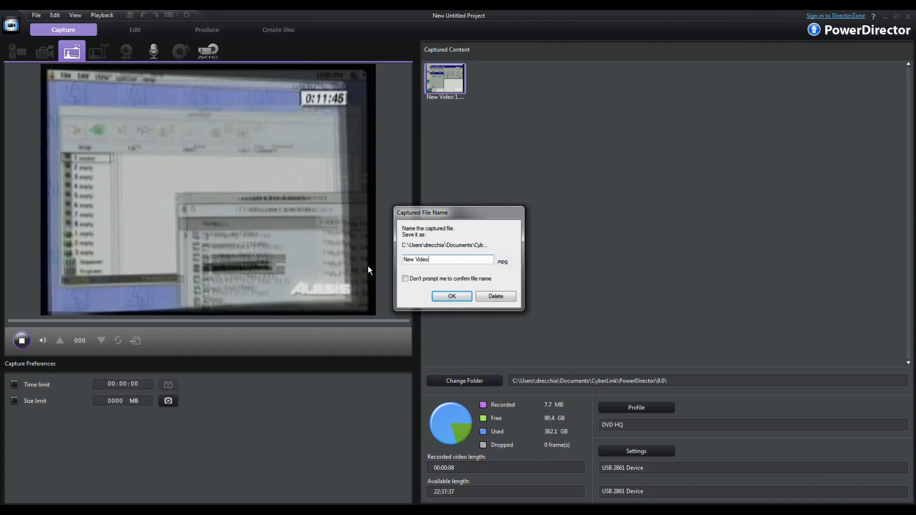
{"action": "left_click", "coordinate": [450, 296]}
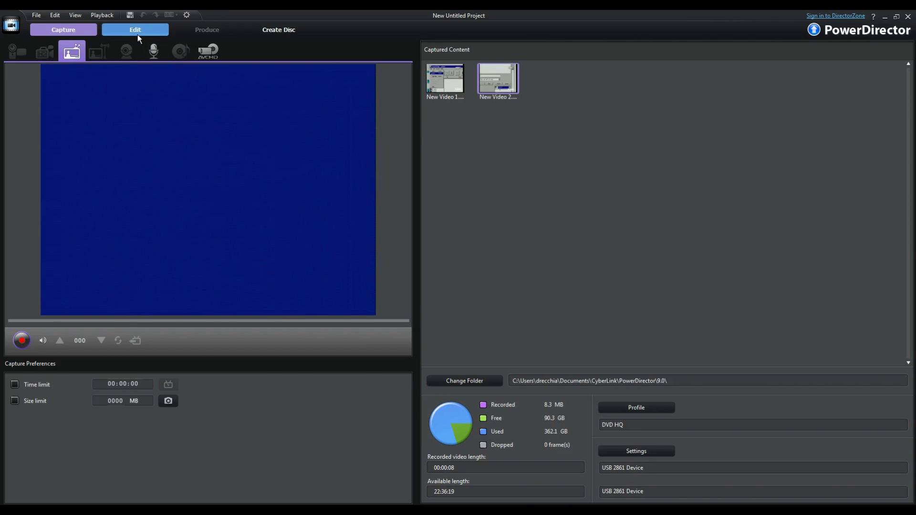
- Switch to the Edit module with both captured clips in the media library and timeline
{"action": "left_click", "coordinate": [134, 29]}
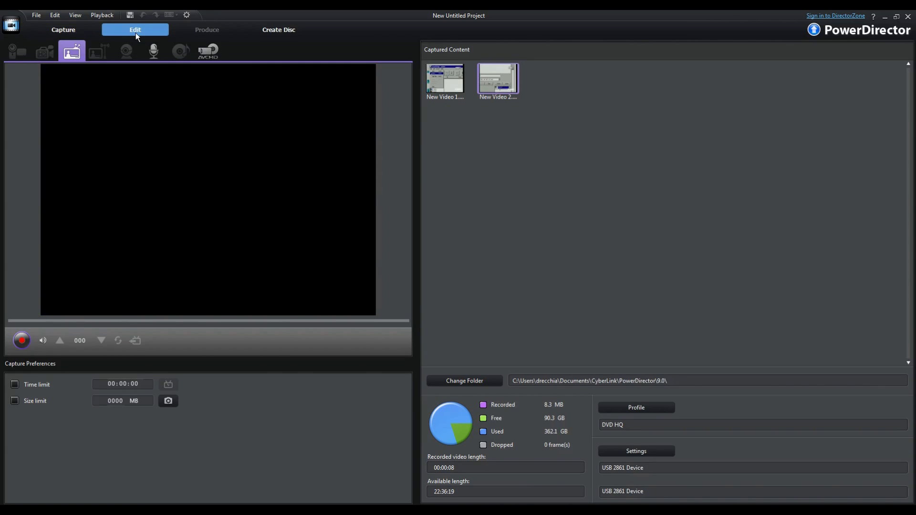
{"action": "left_click", "coordinate": [134, 30]}
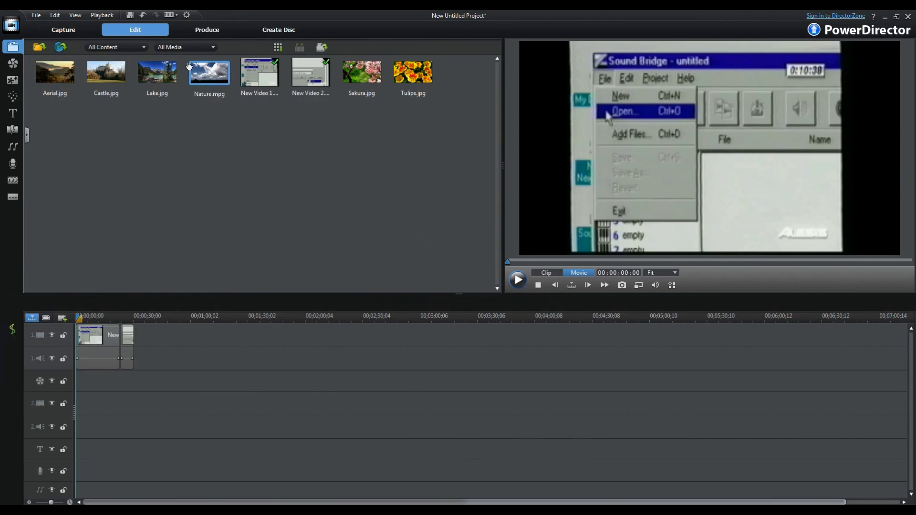